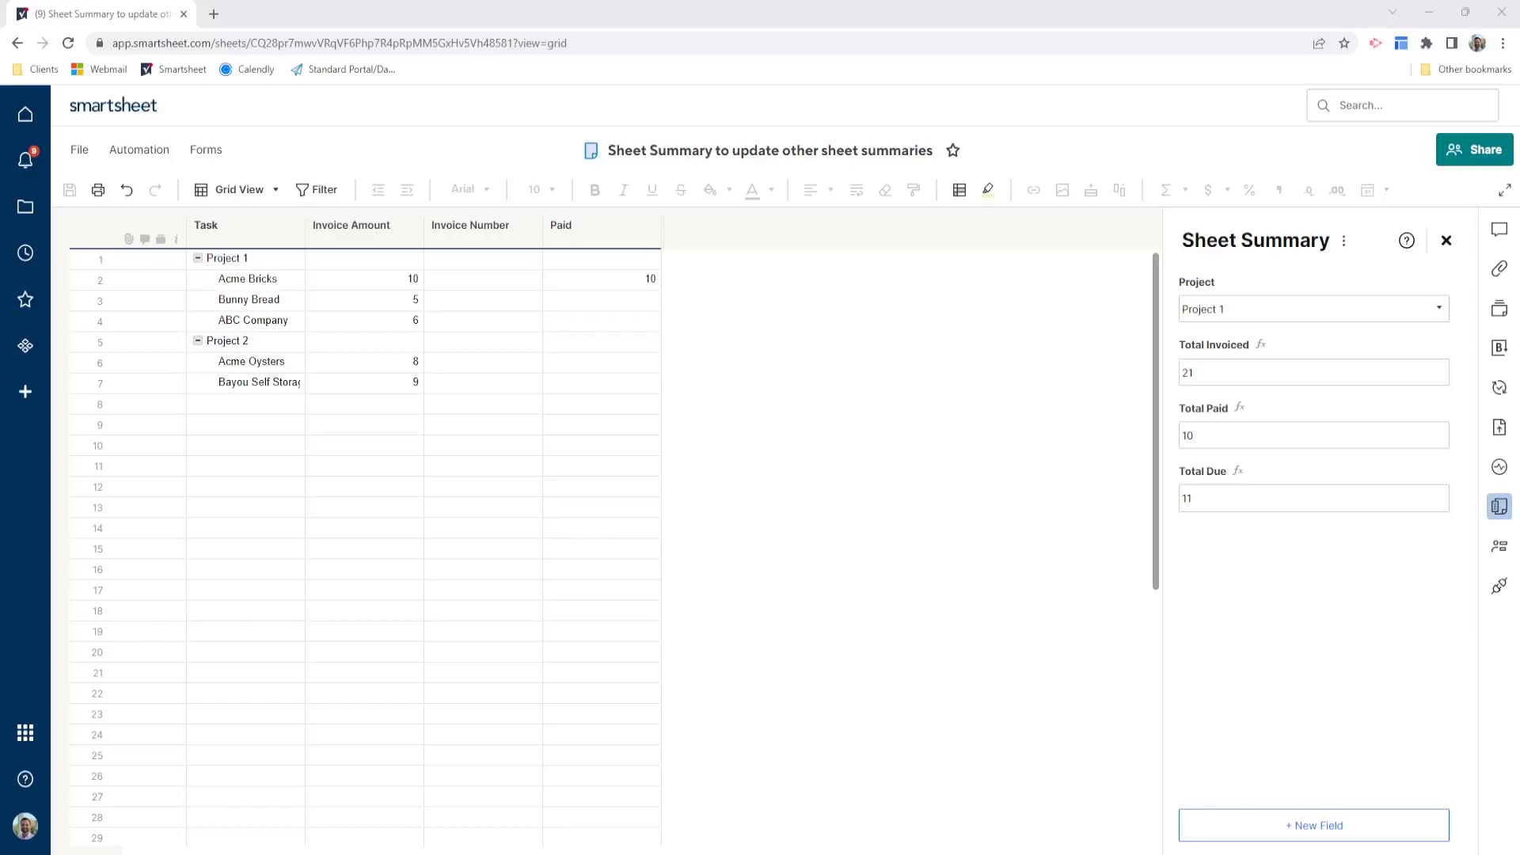
pyautogui.moveTo(1012, 240)
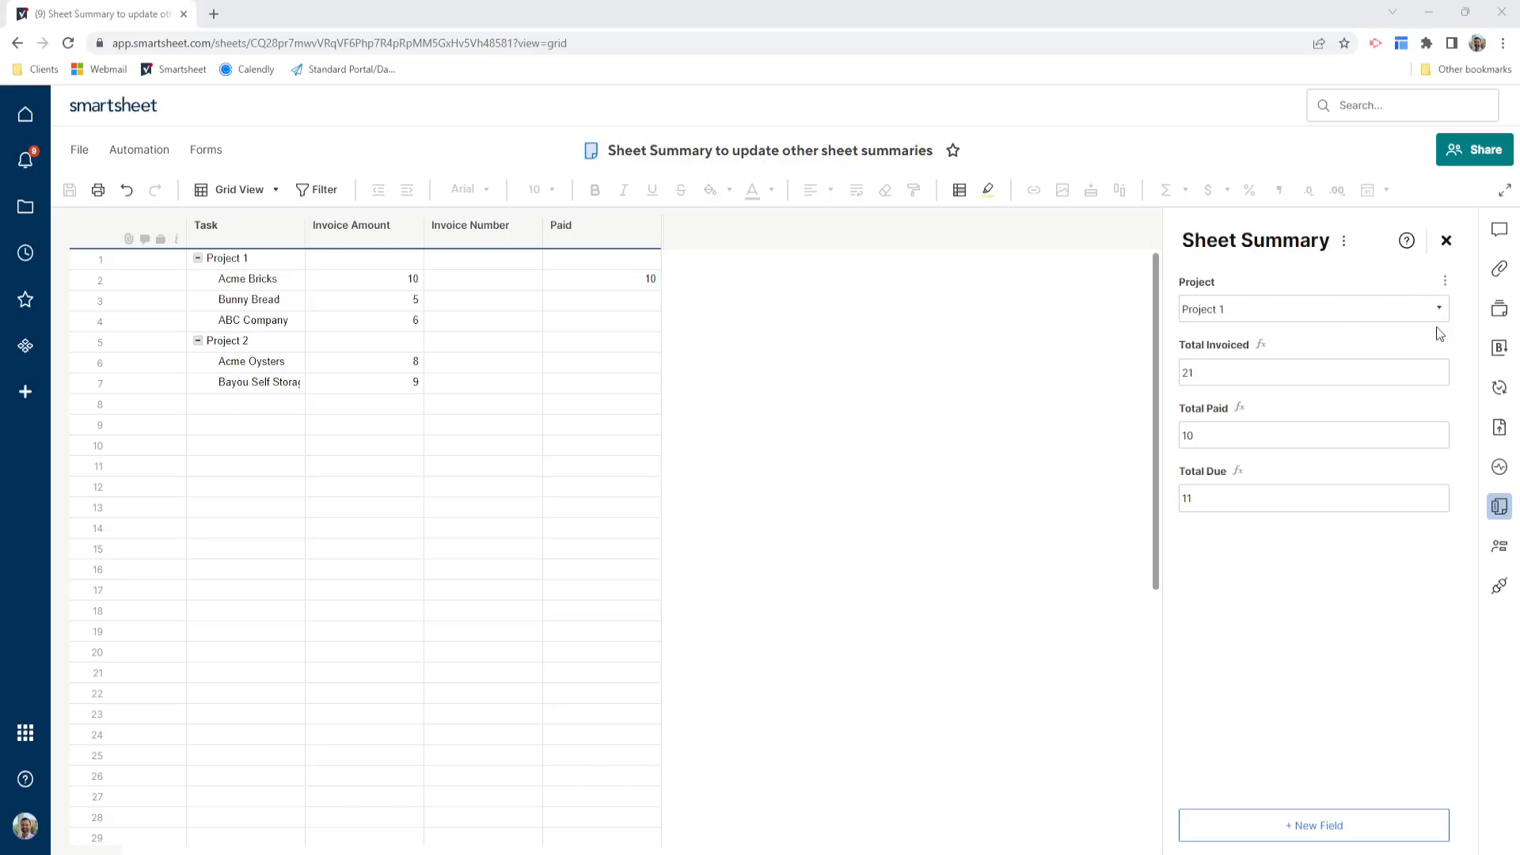
pyautogui.moveTo(1259, 339)
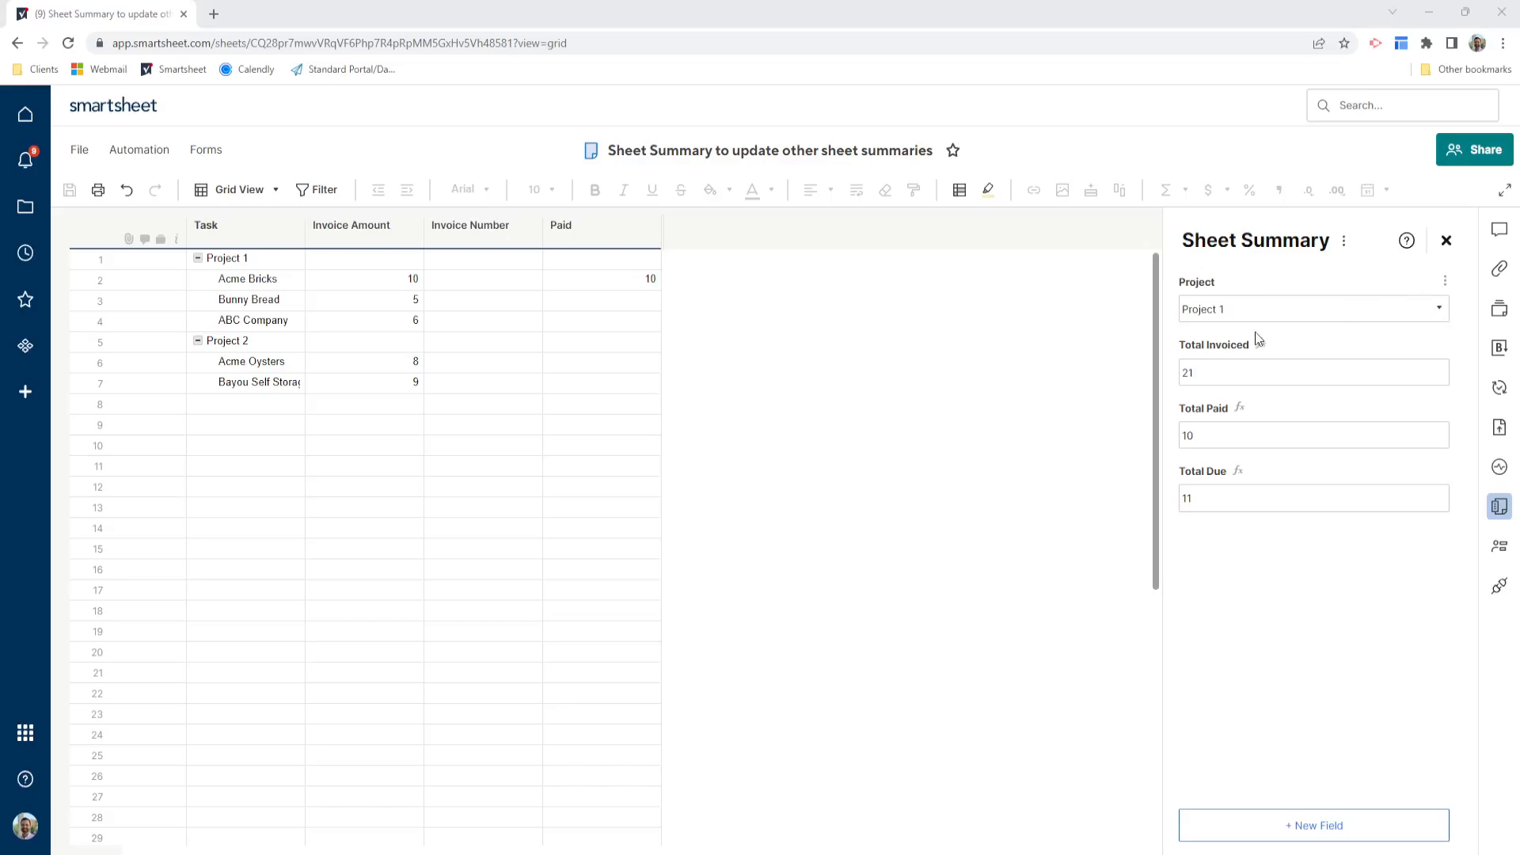
pyautogui.moveTo(1232, 495)
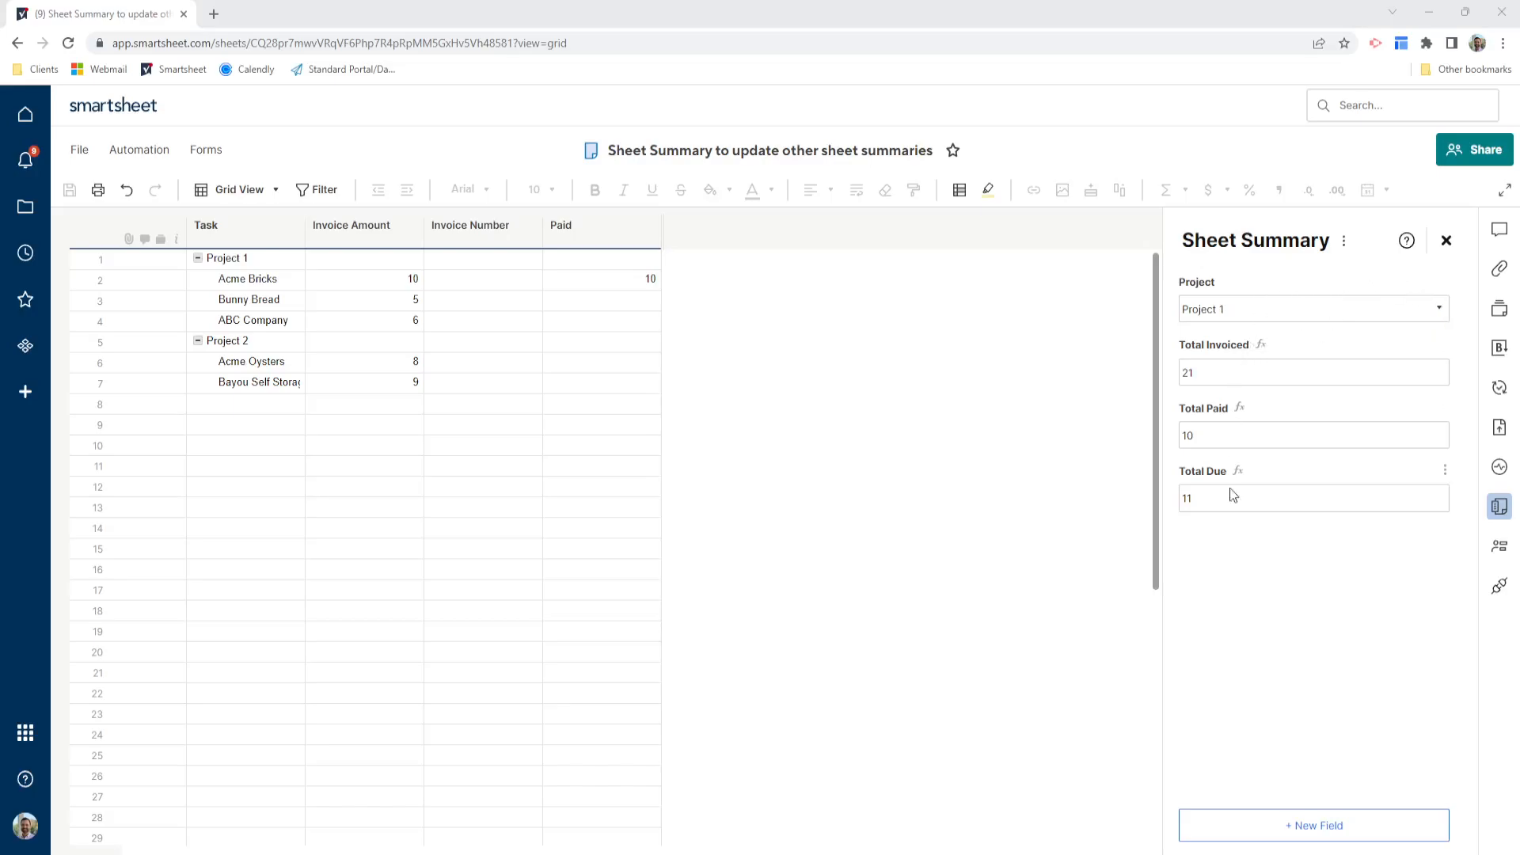
pyautogui.moveTo(1212, 455)
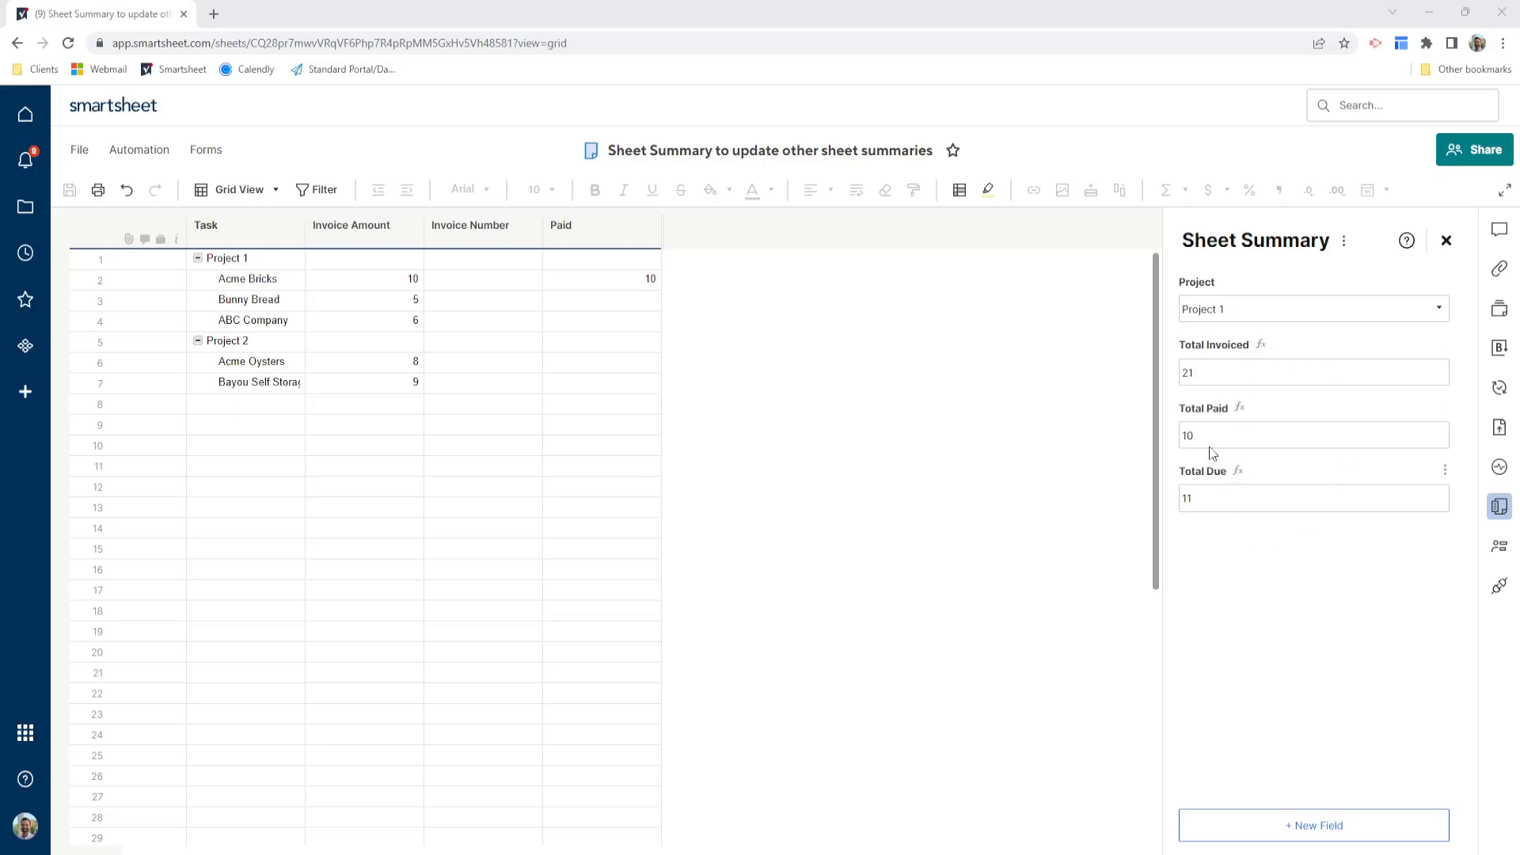
# Inspect several cells in the sheet grid before changing the summary.
pyautogui.click(481, 299)
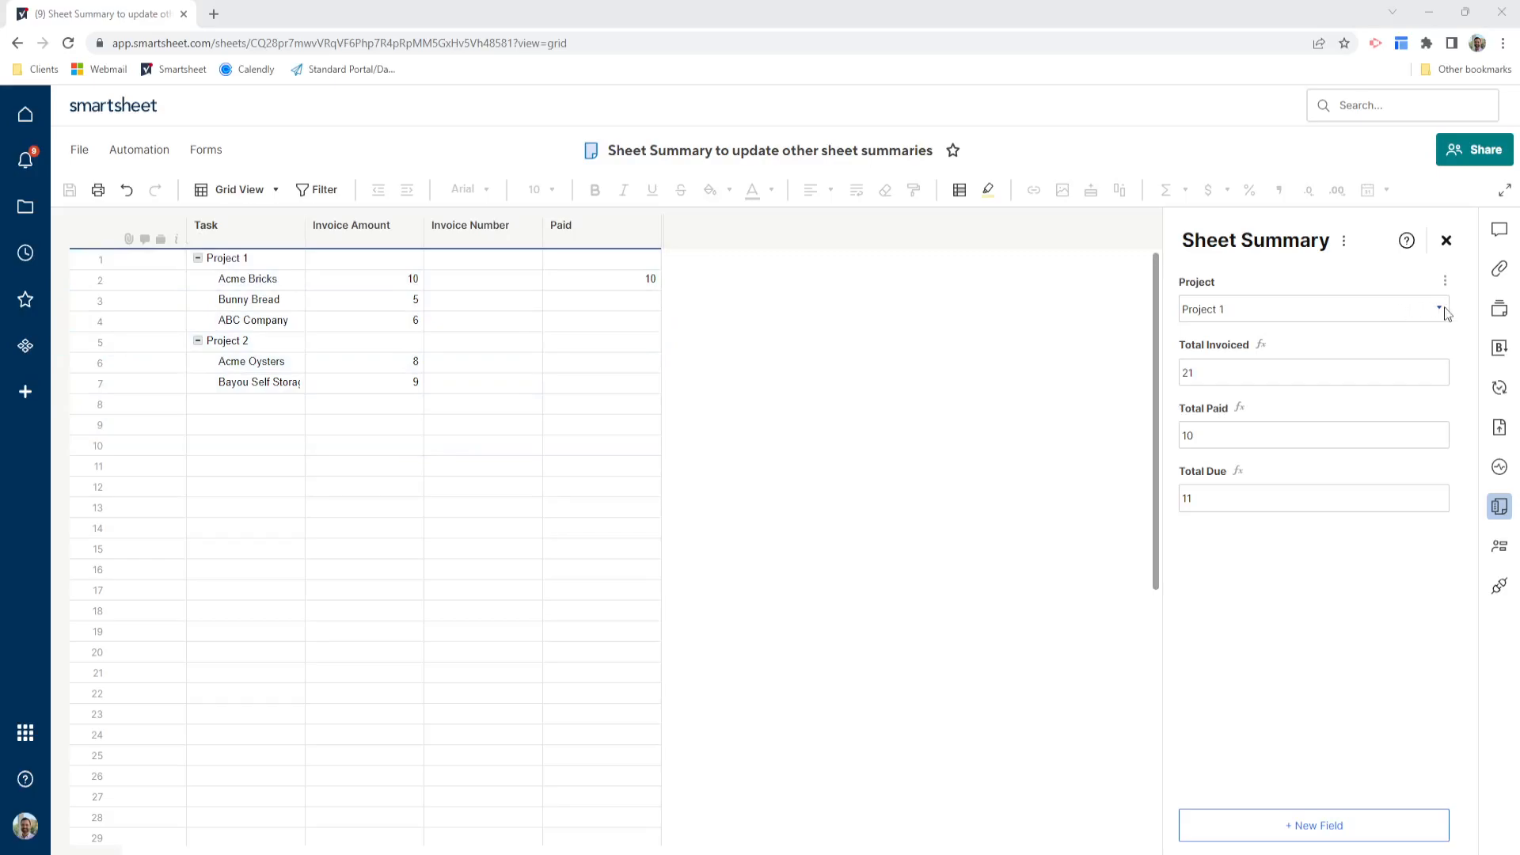
pyautogui.moveTo(1438, 410)
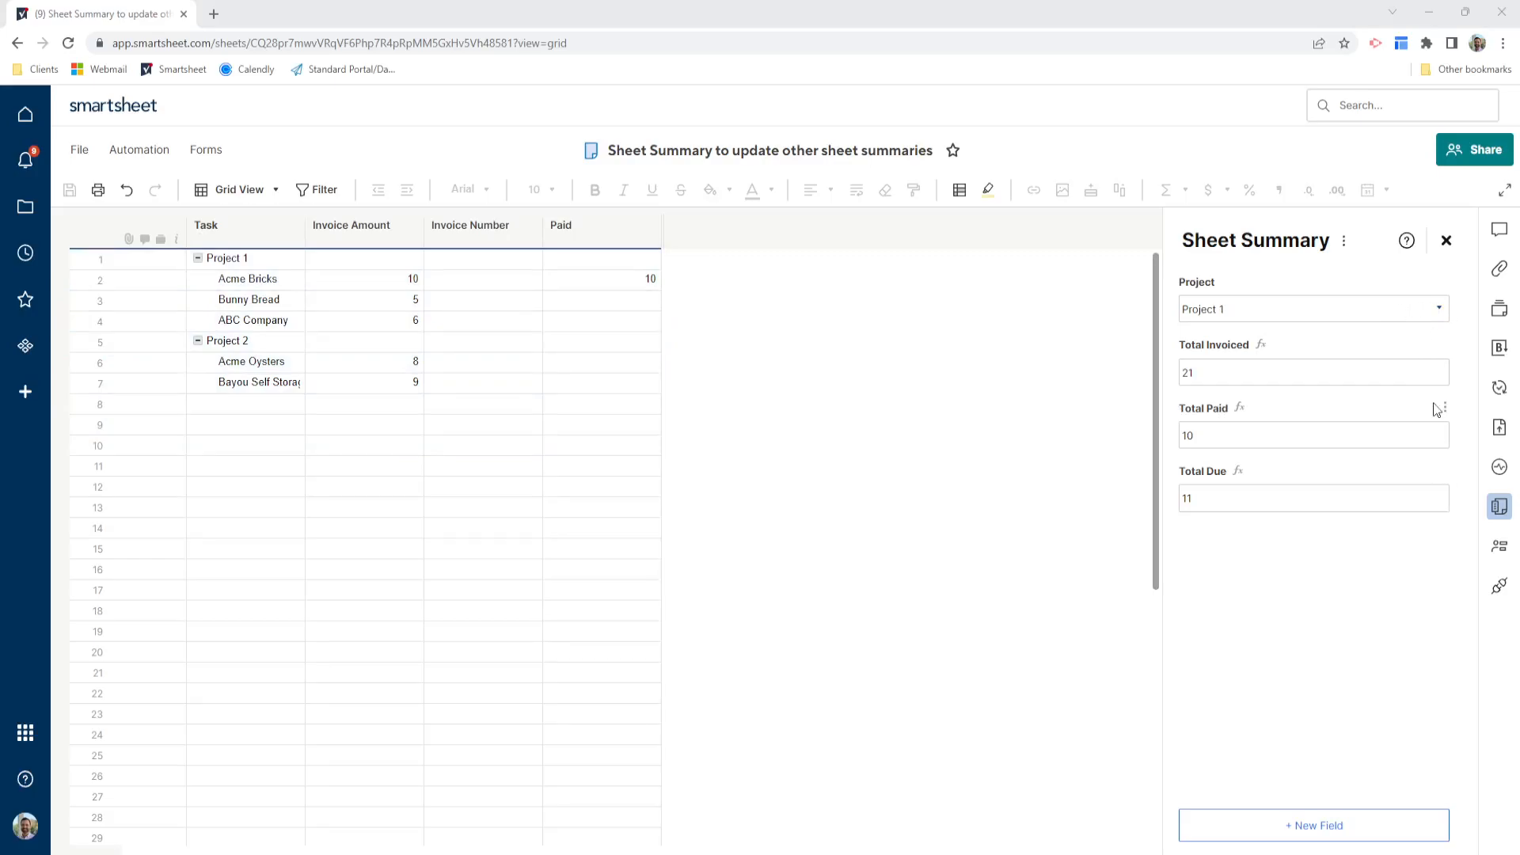
pyautogui.click(323, 487)
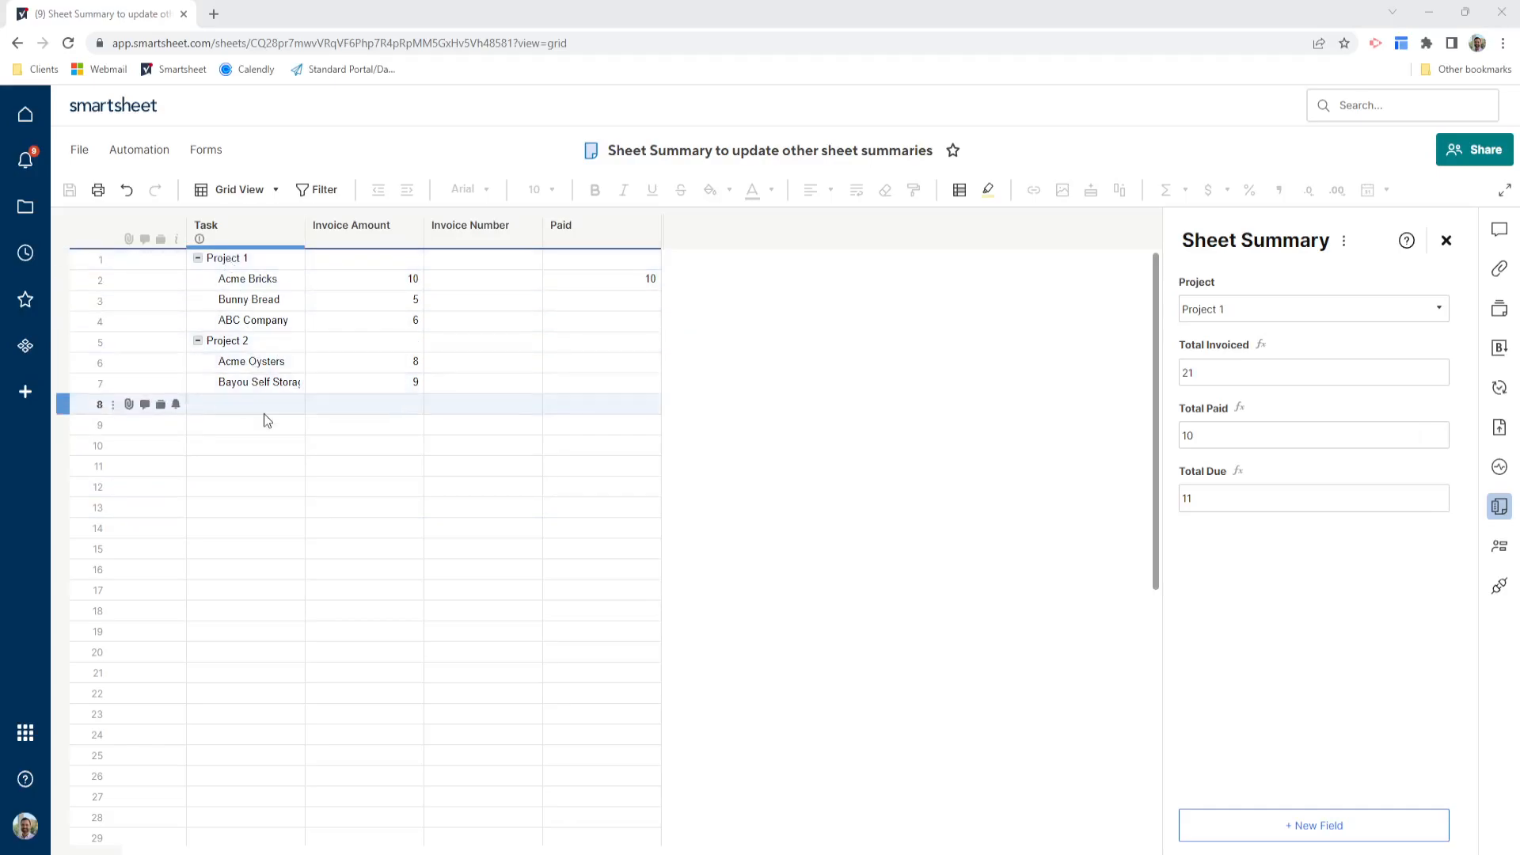
pyautogui.click(481, 320)
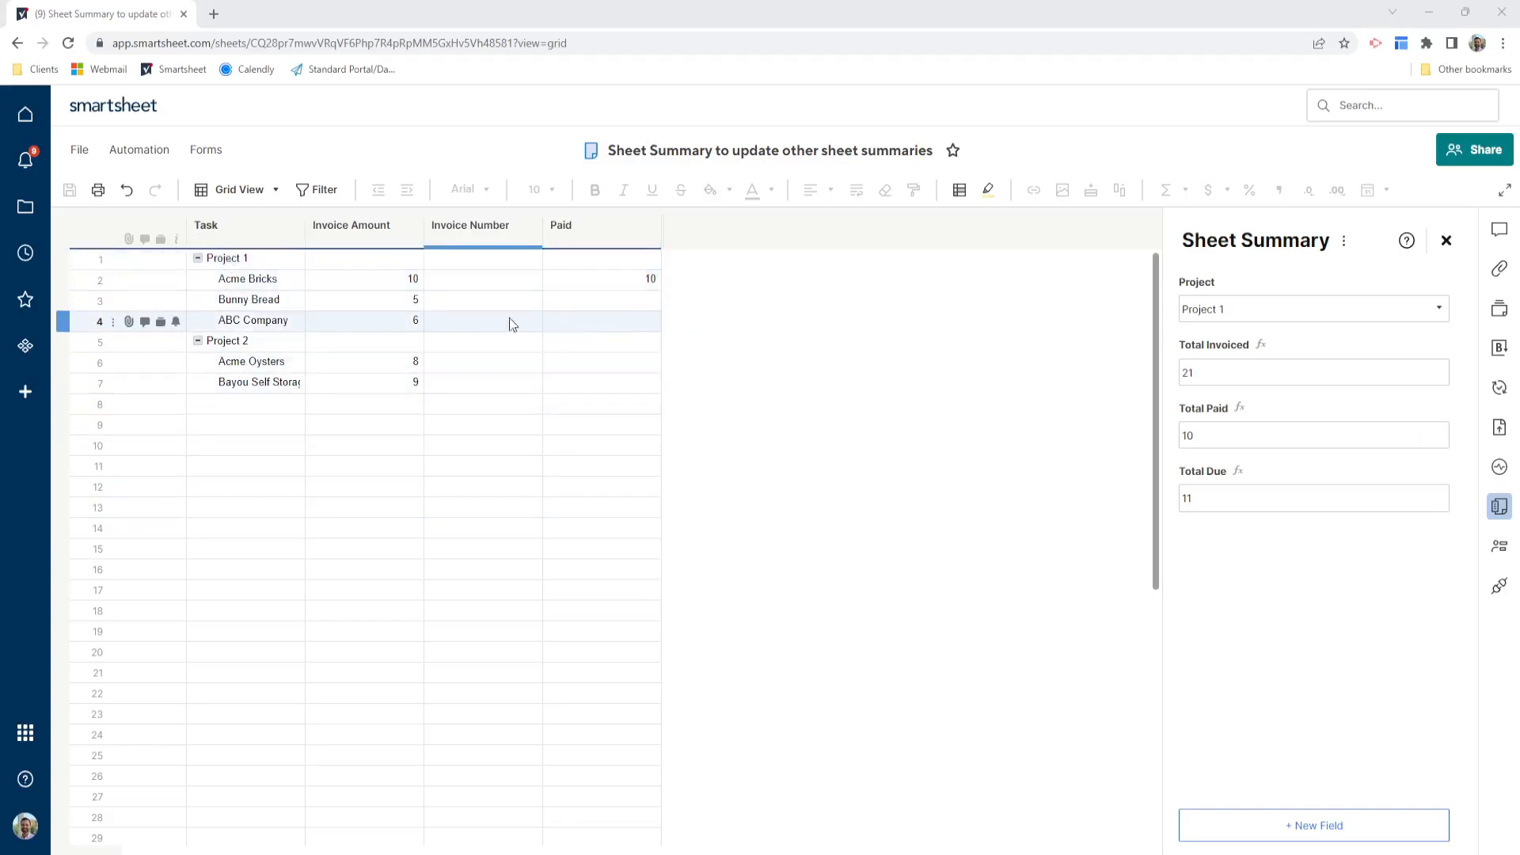
pyautogui.moveTo(284, 321)
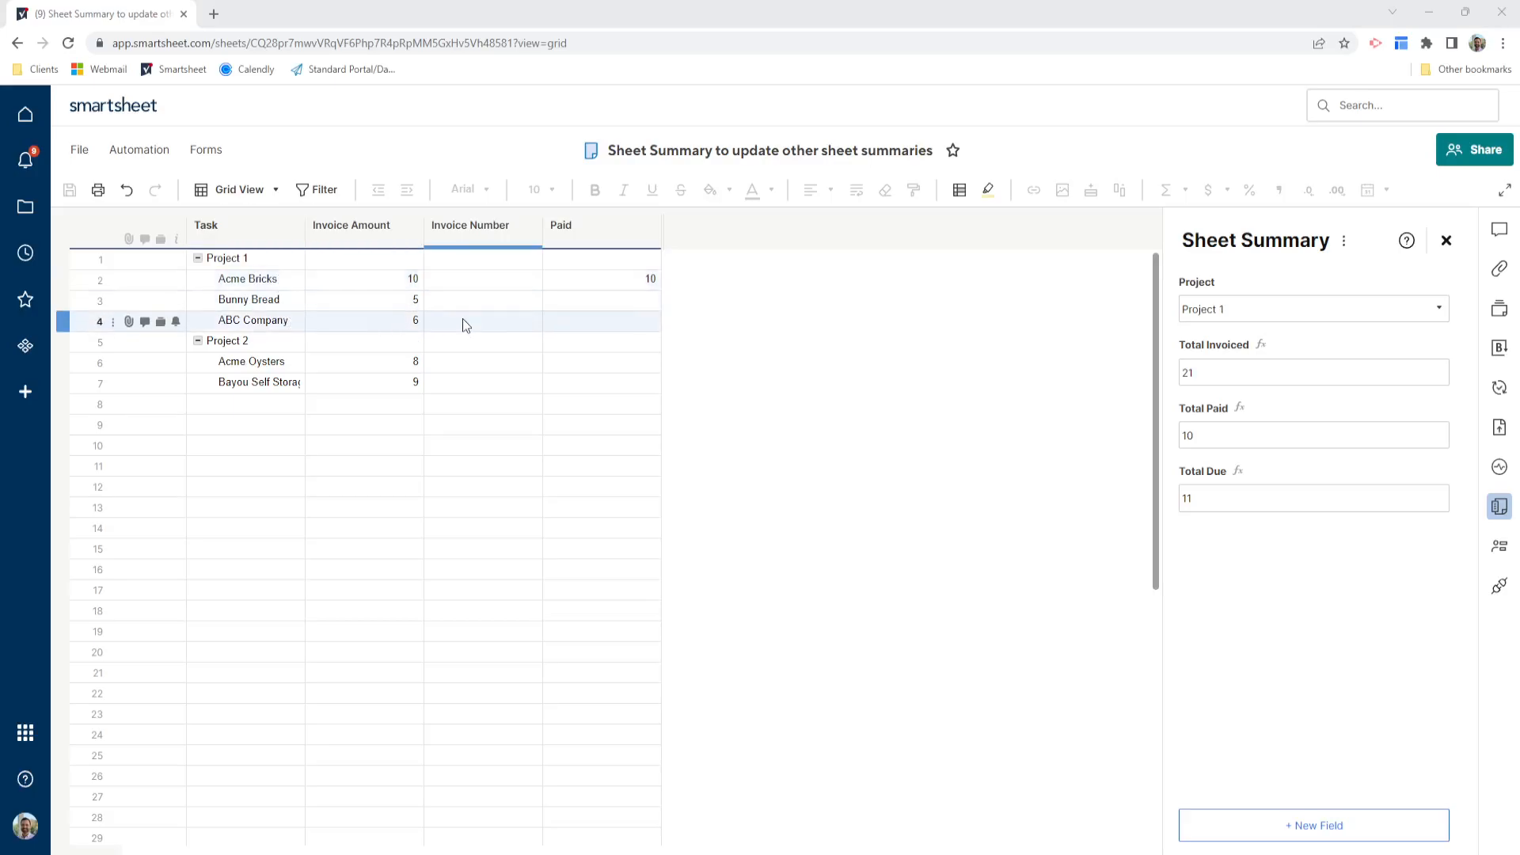
pyautogui.click(602, 299)
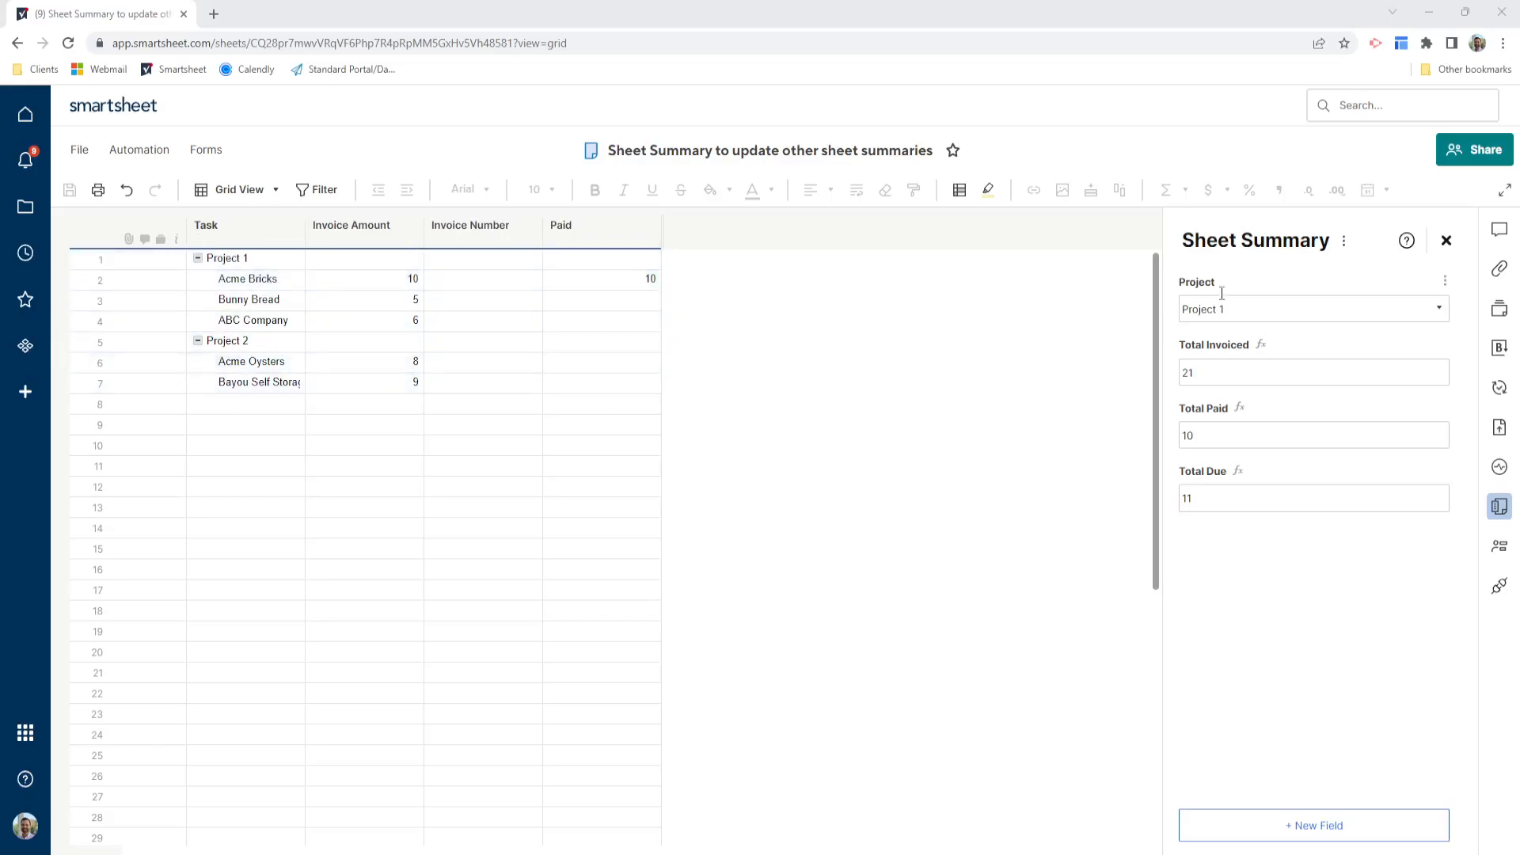
pyautogui.moveTo(1371, 285)
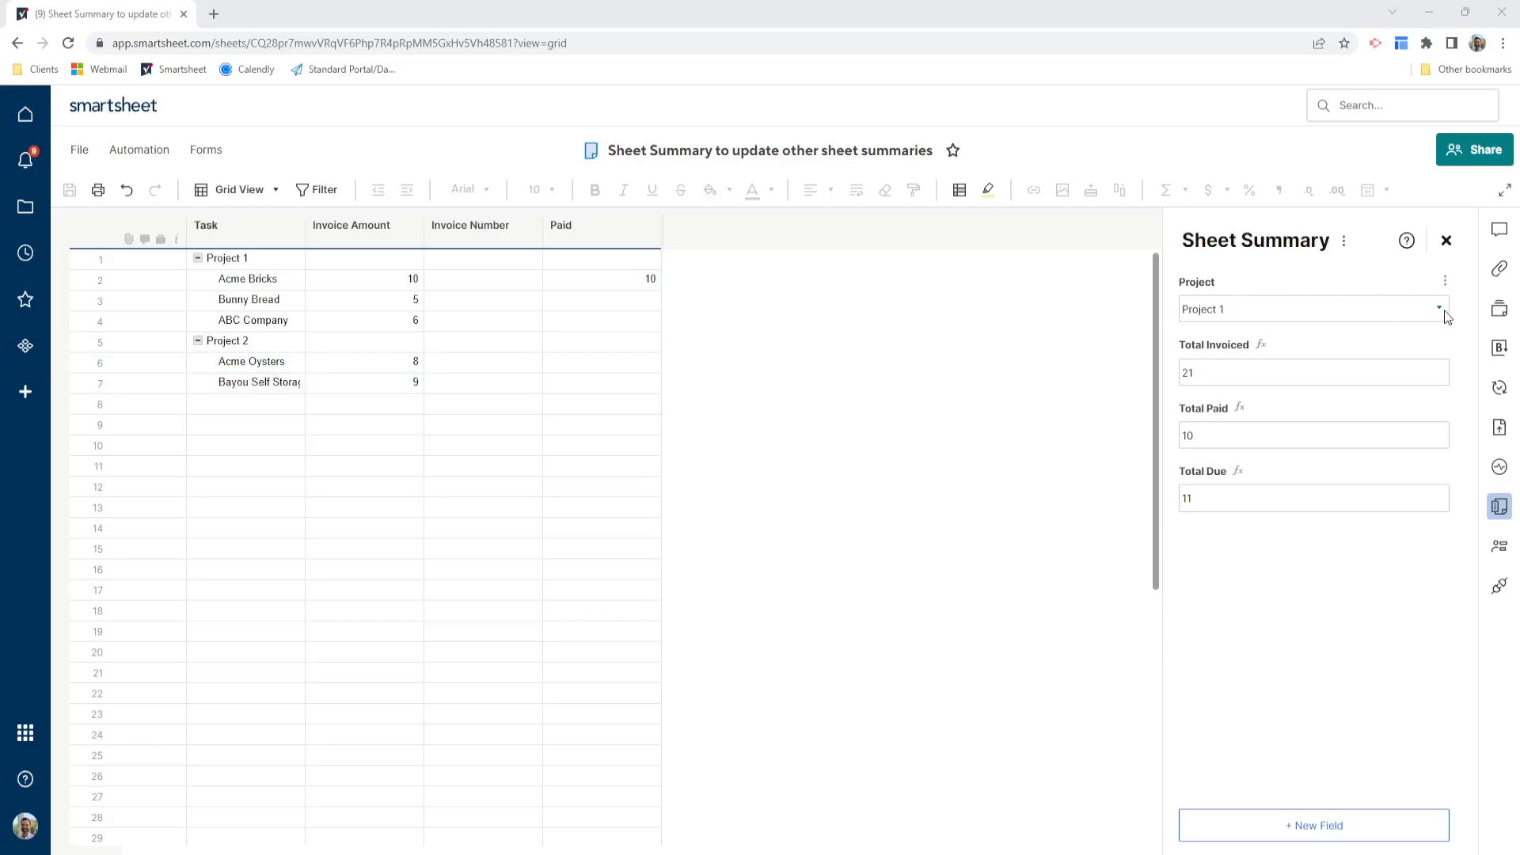
# Switch the summary Project dropdown to Project 2 and check the affected rows.
pyautogui.click(1439, 309)
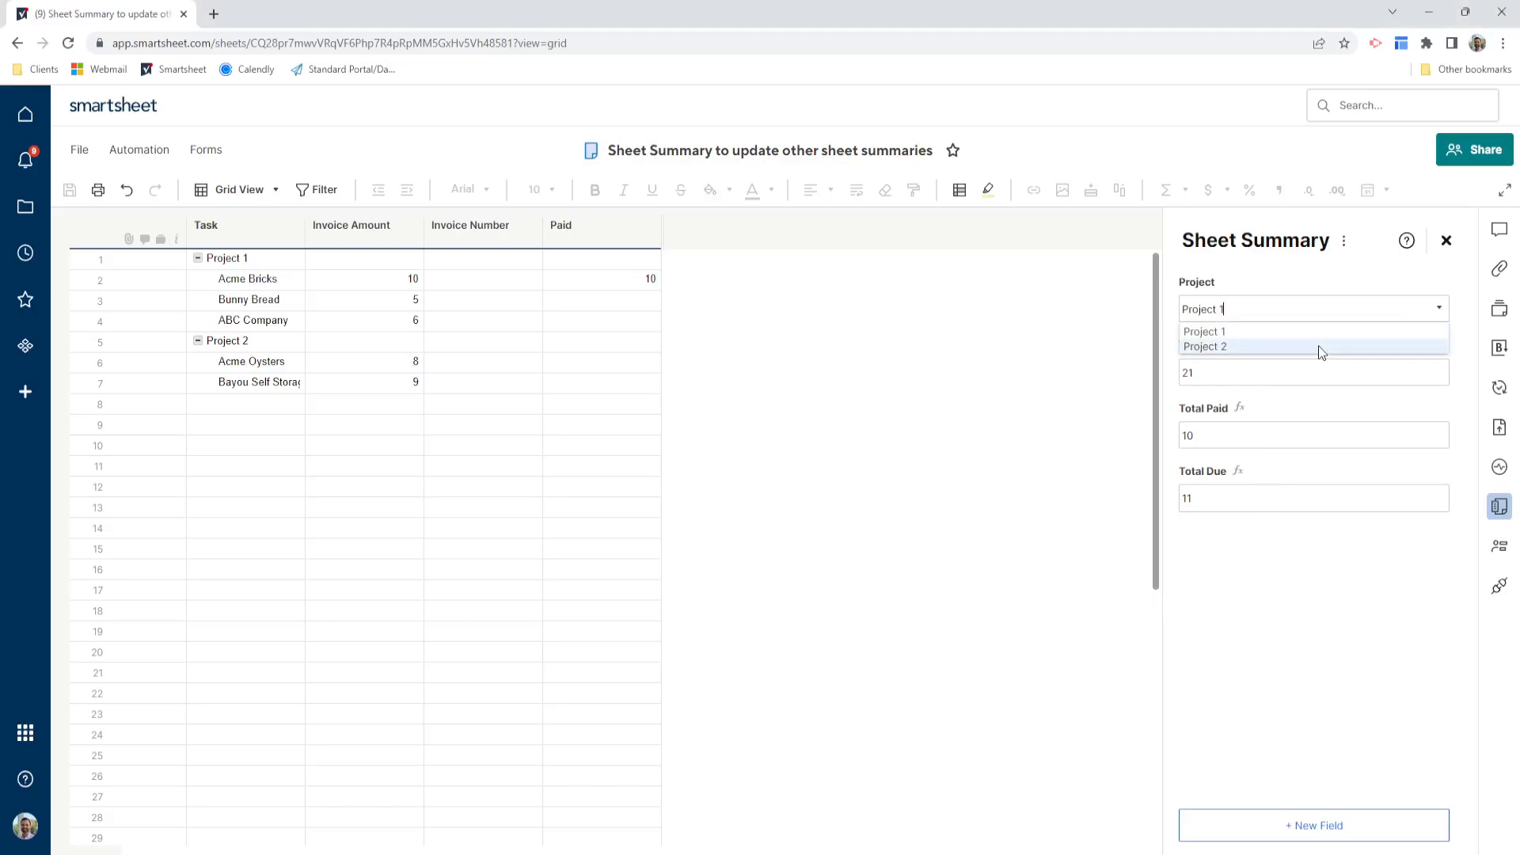
pyautogui.click(1205, 347)
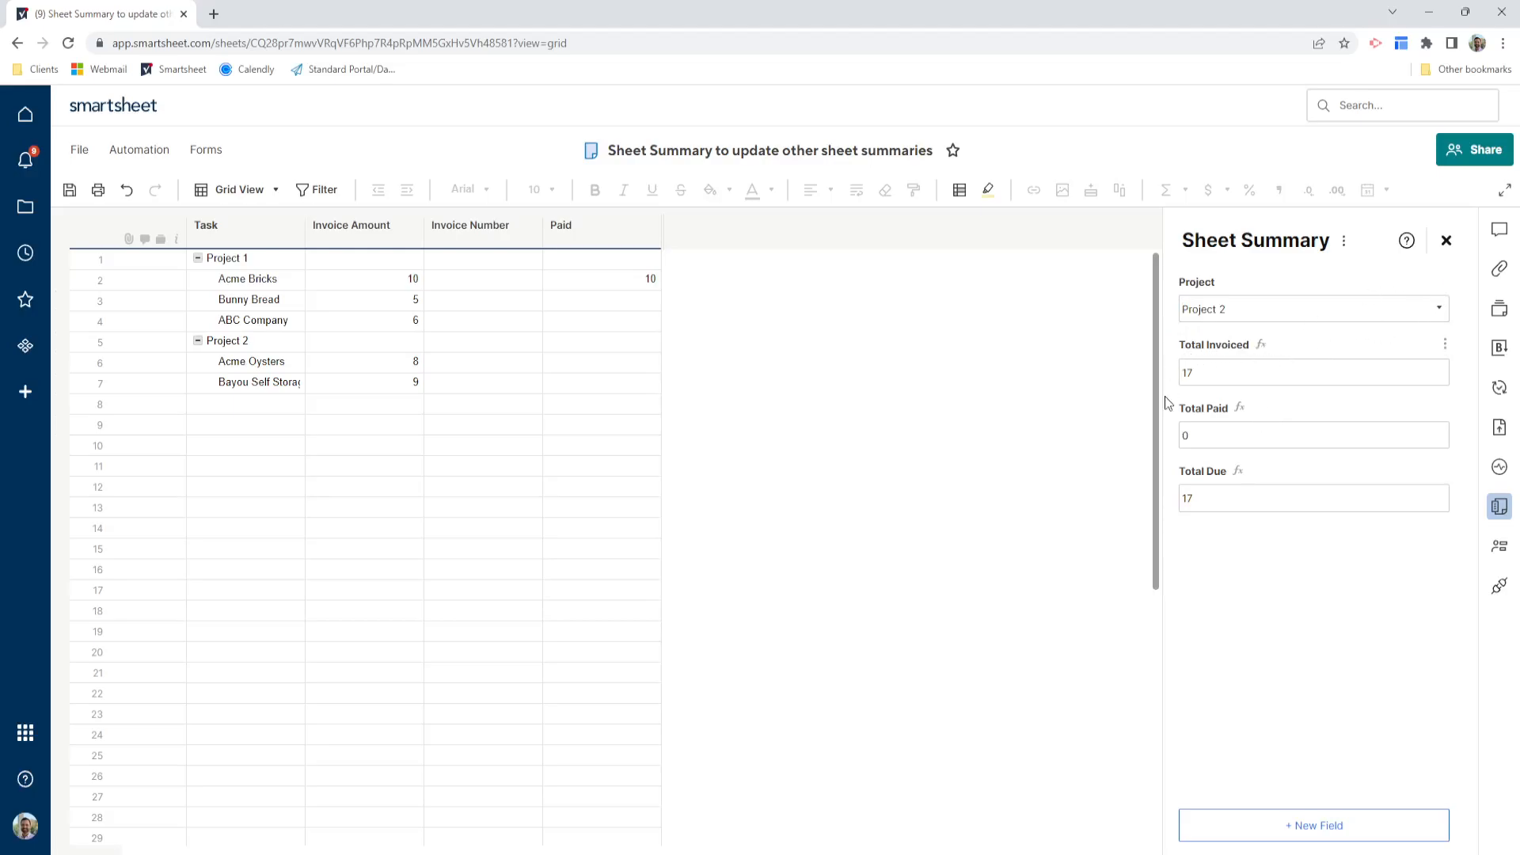
pyautogui.click(243, 225)
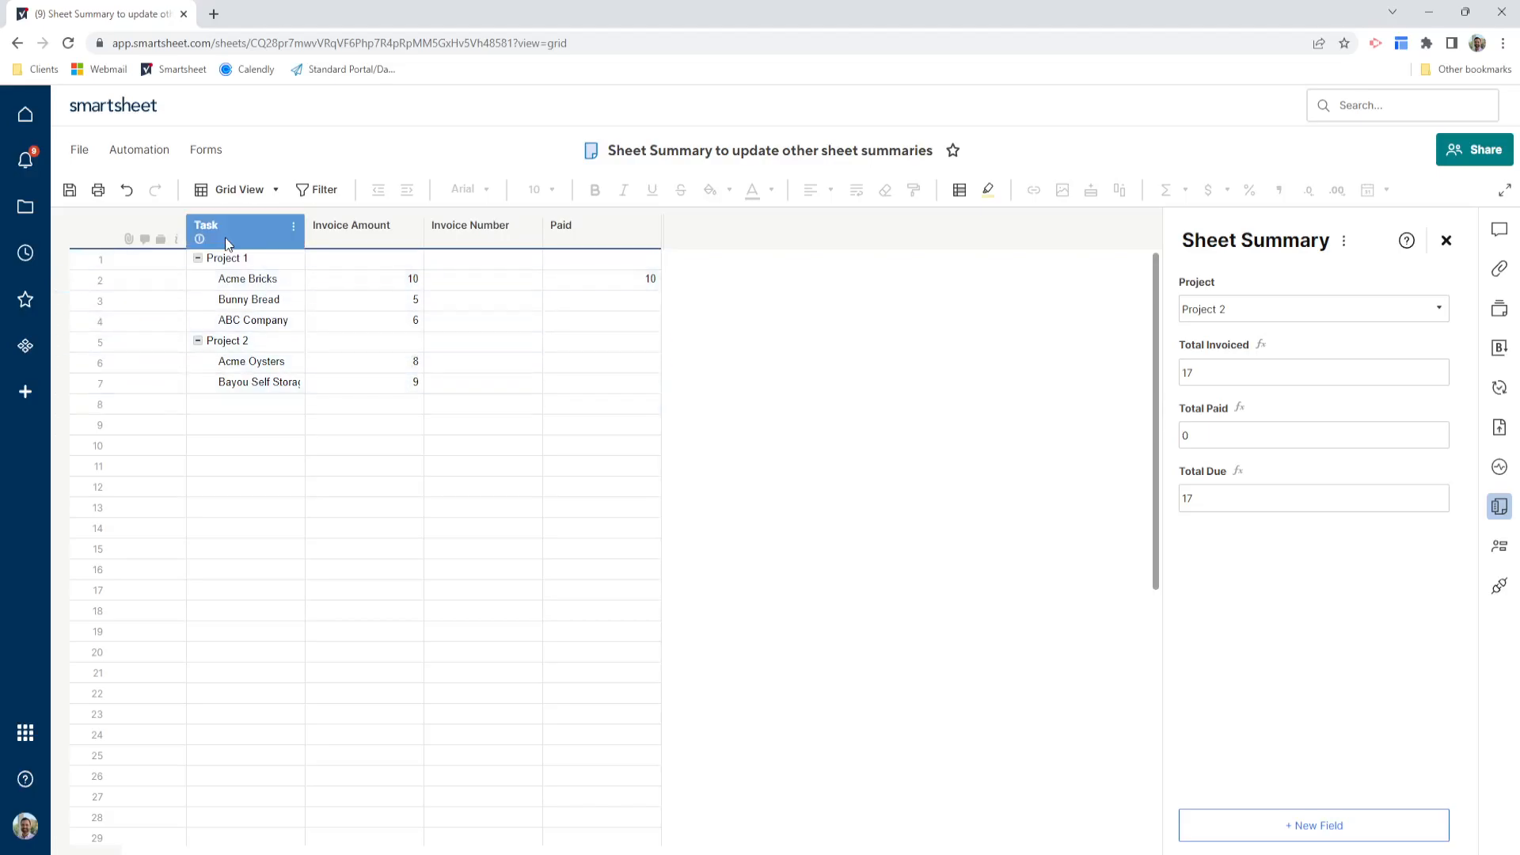
pyautogui.click(226, 258)
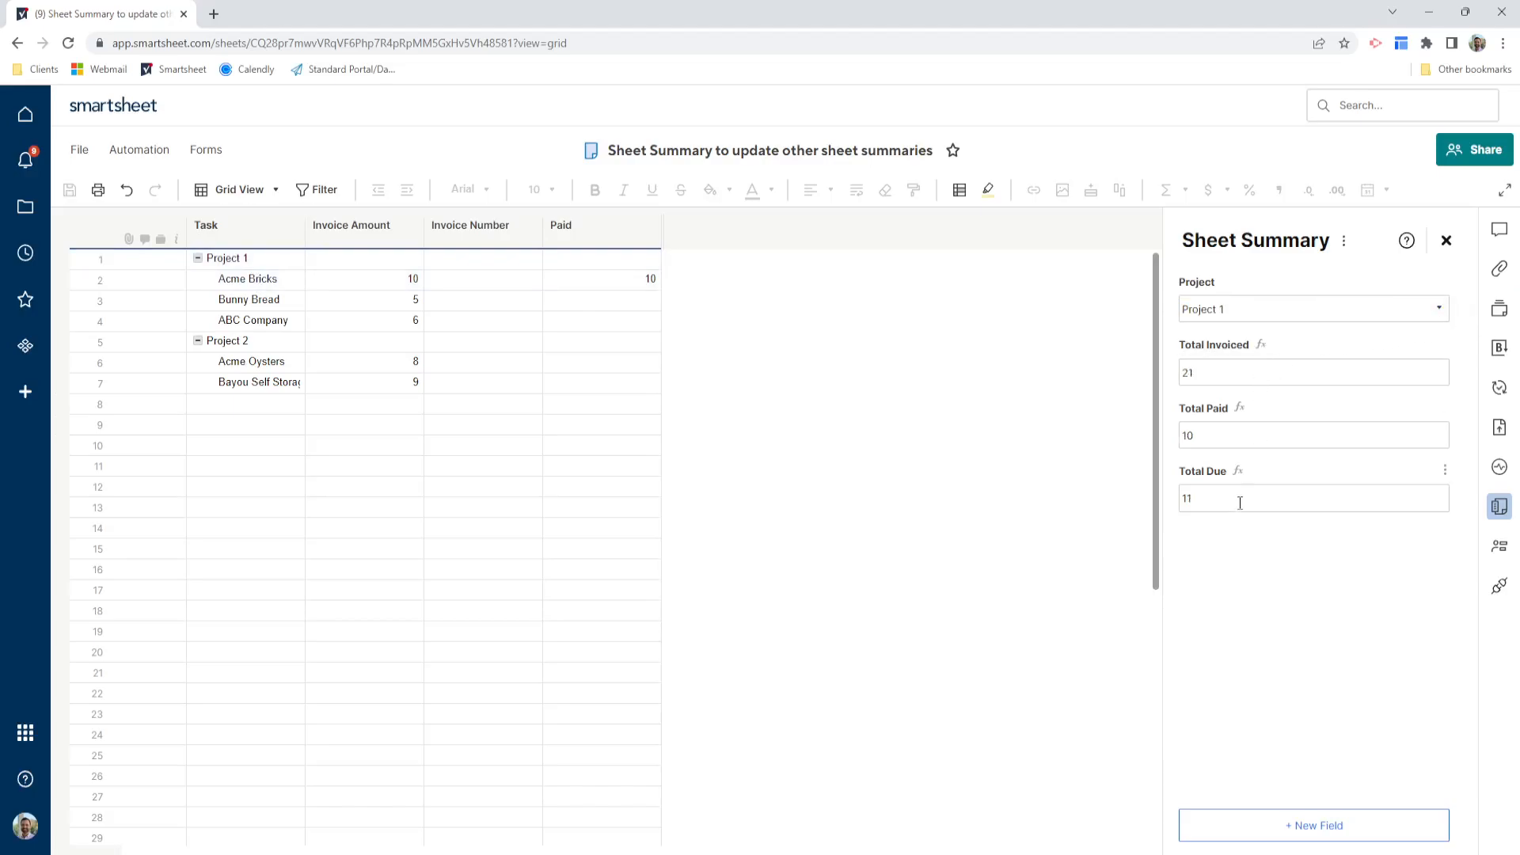
pyautogui.moveTo(1219, 333)
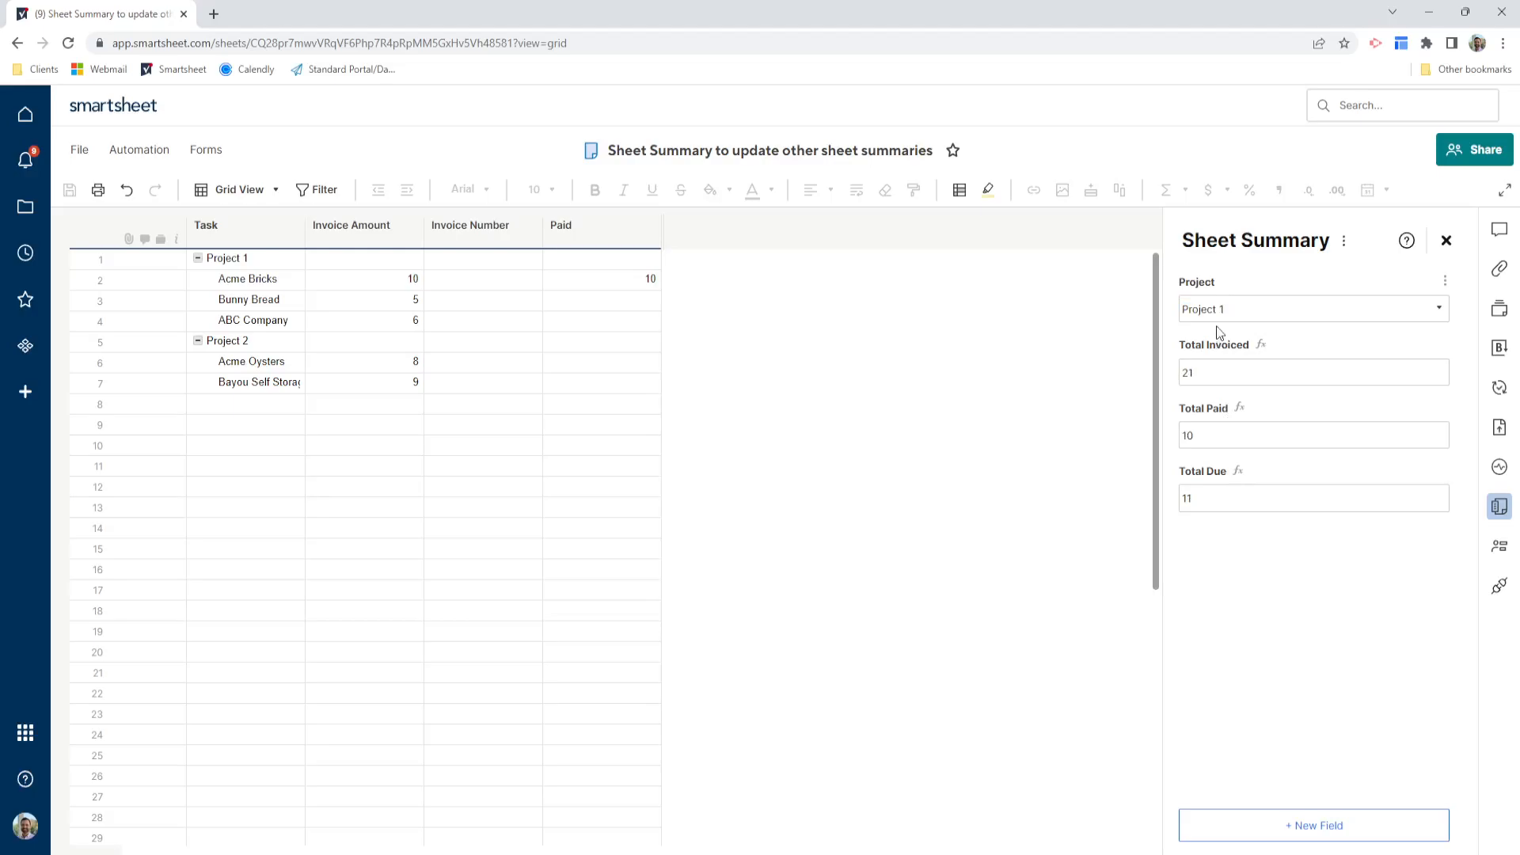
pyautogui.moveTo(1311, 342)
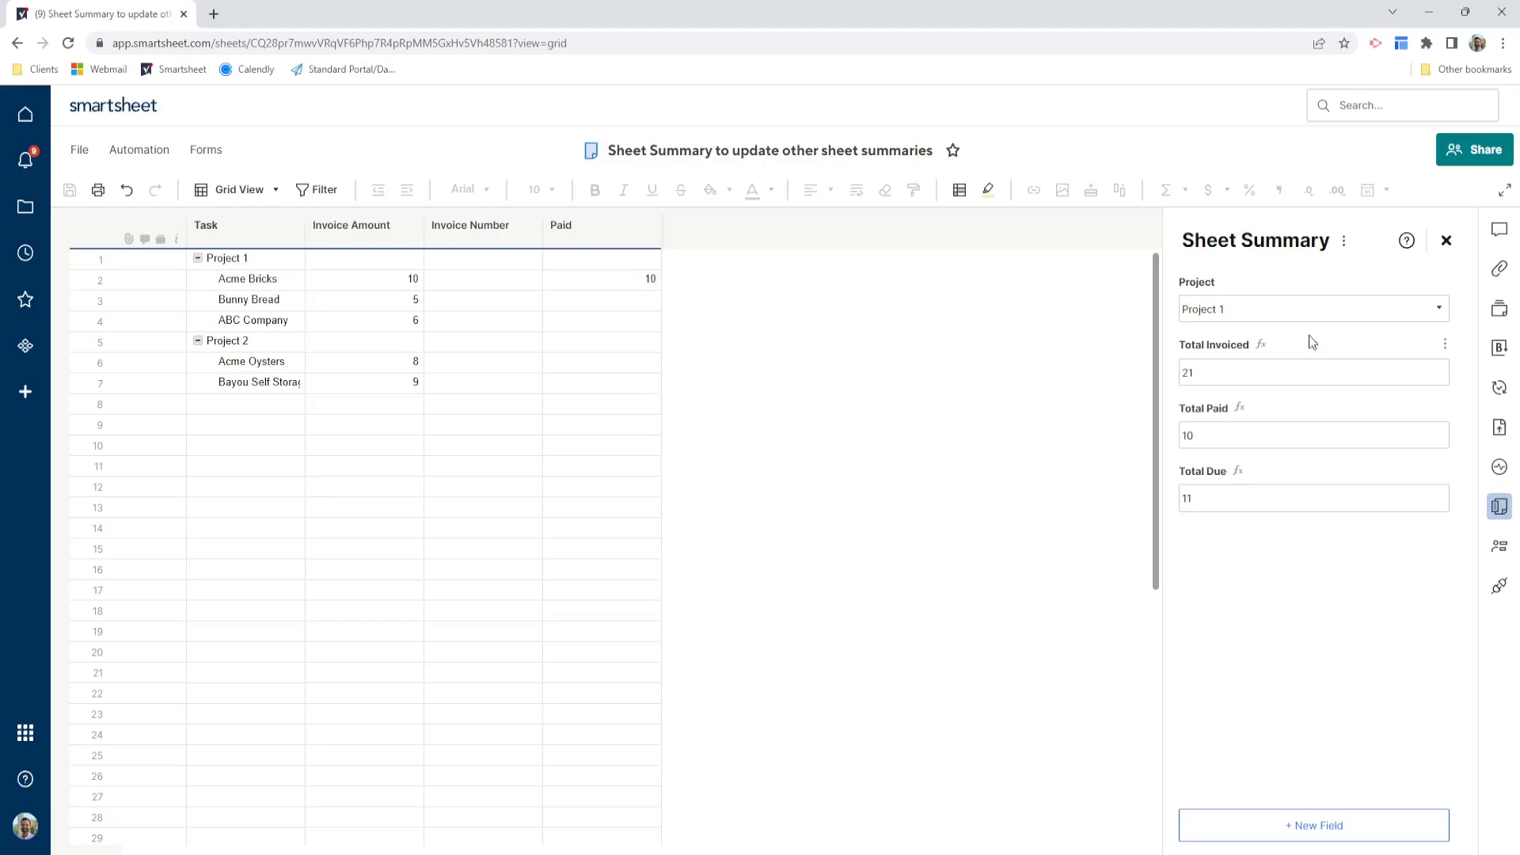
pyautogui.moveTo(1259, 304)
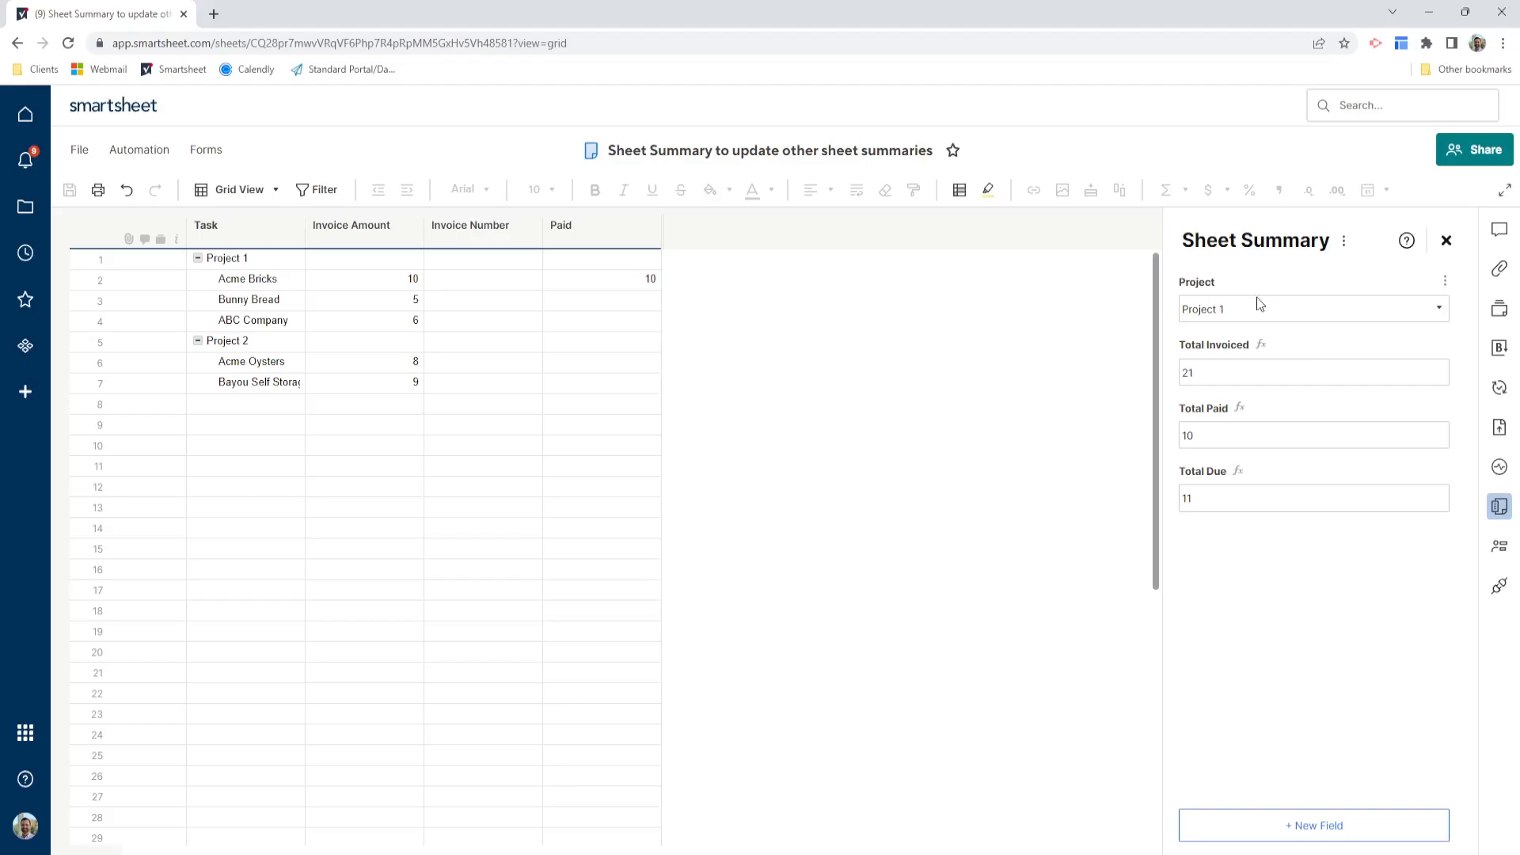
# Add a single-select dropdown summary field, then delete the empty Field 5.
pyautogui.click(1313, 825)
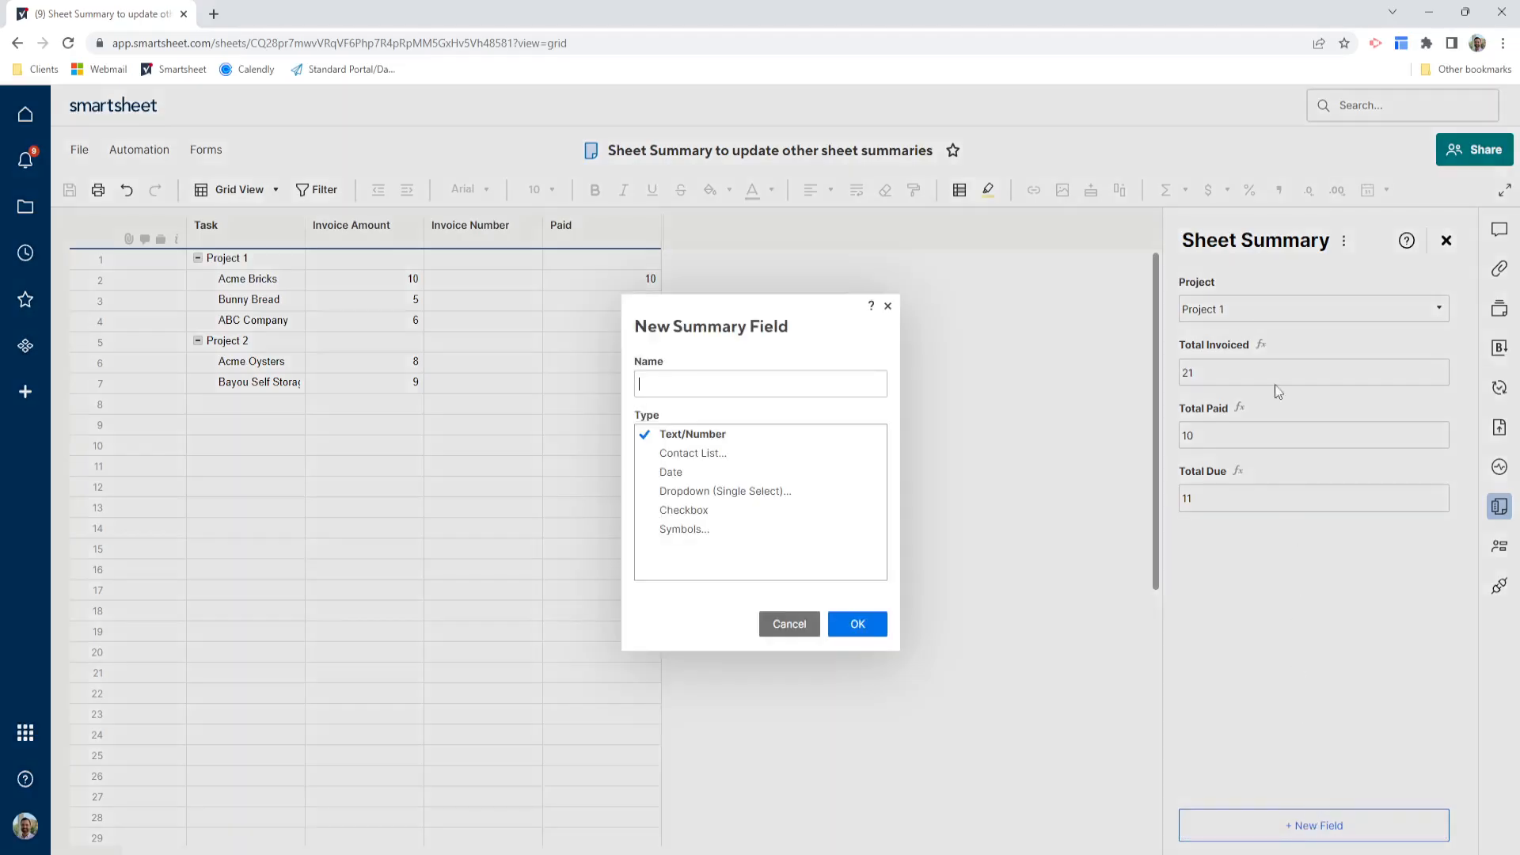
pyautogui.moveTo(724, 491)
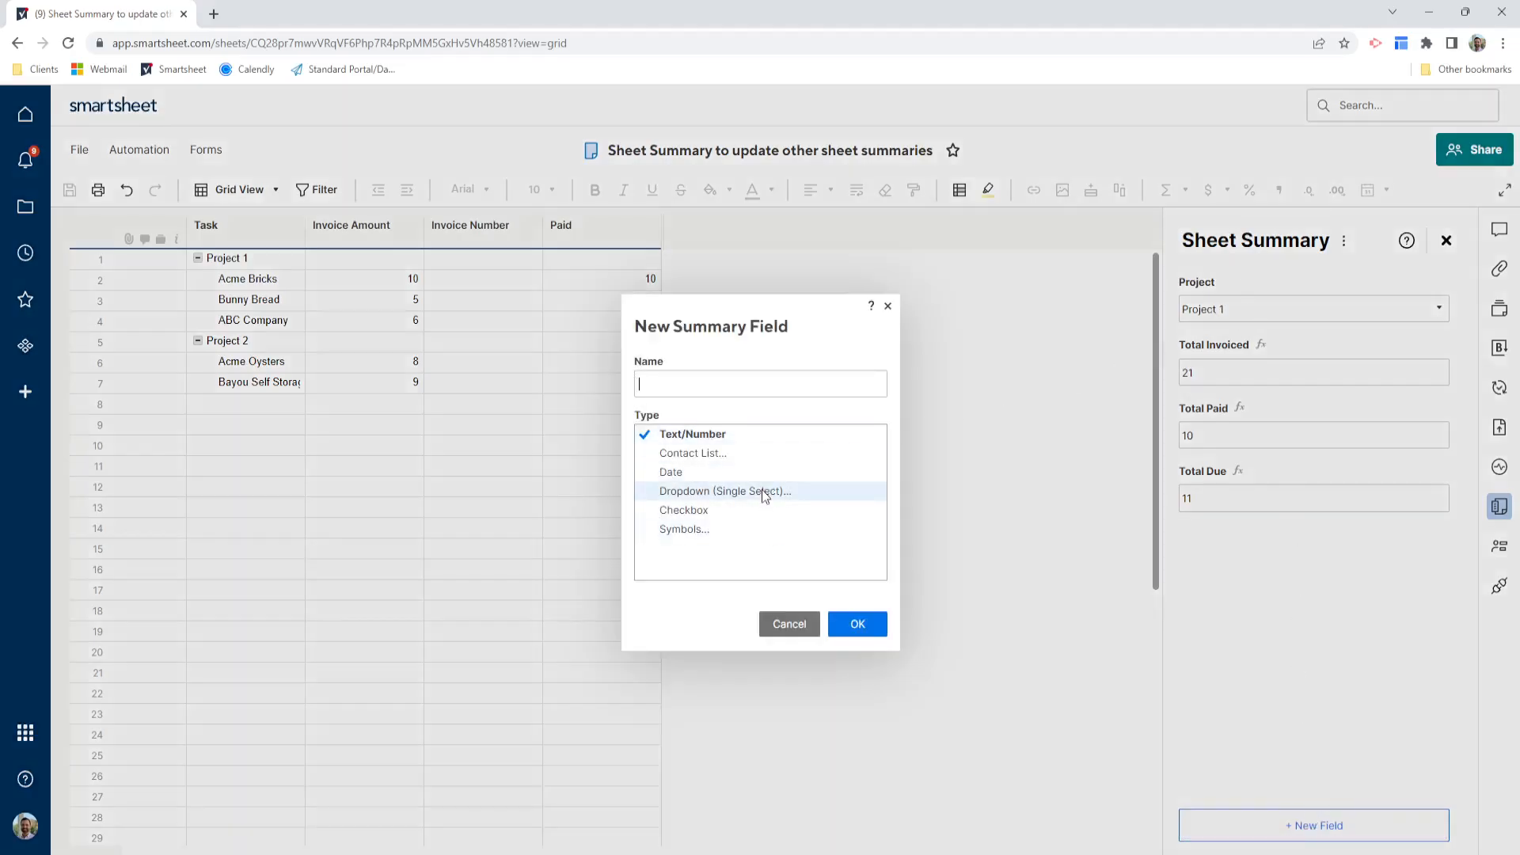
pyautogui.click(725, 491)
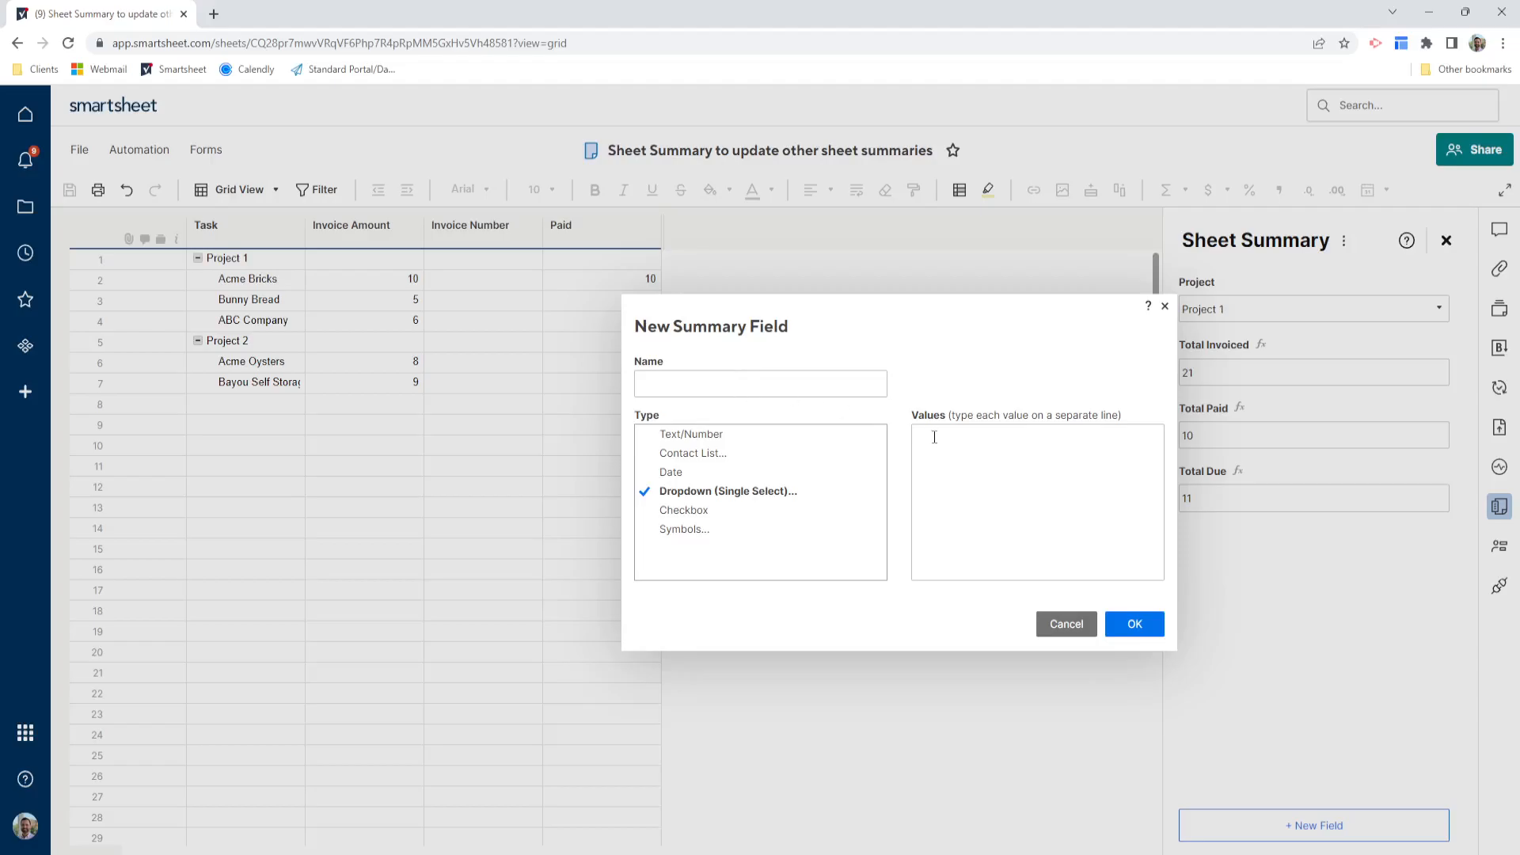
pyautogui.click(1134, 624)
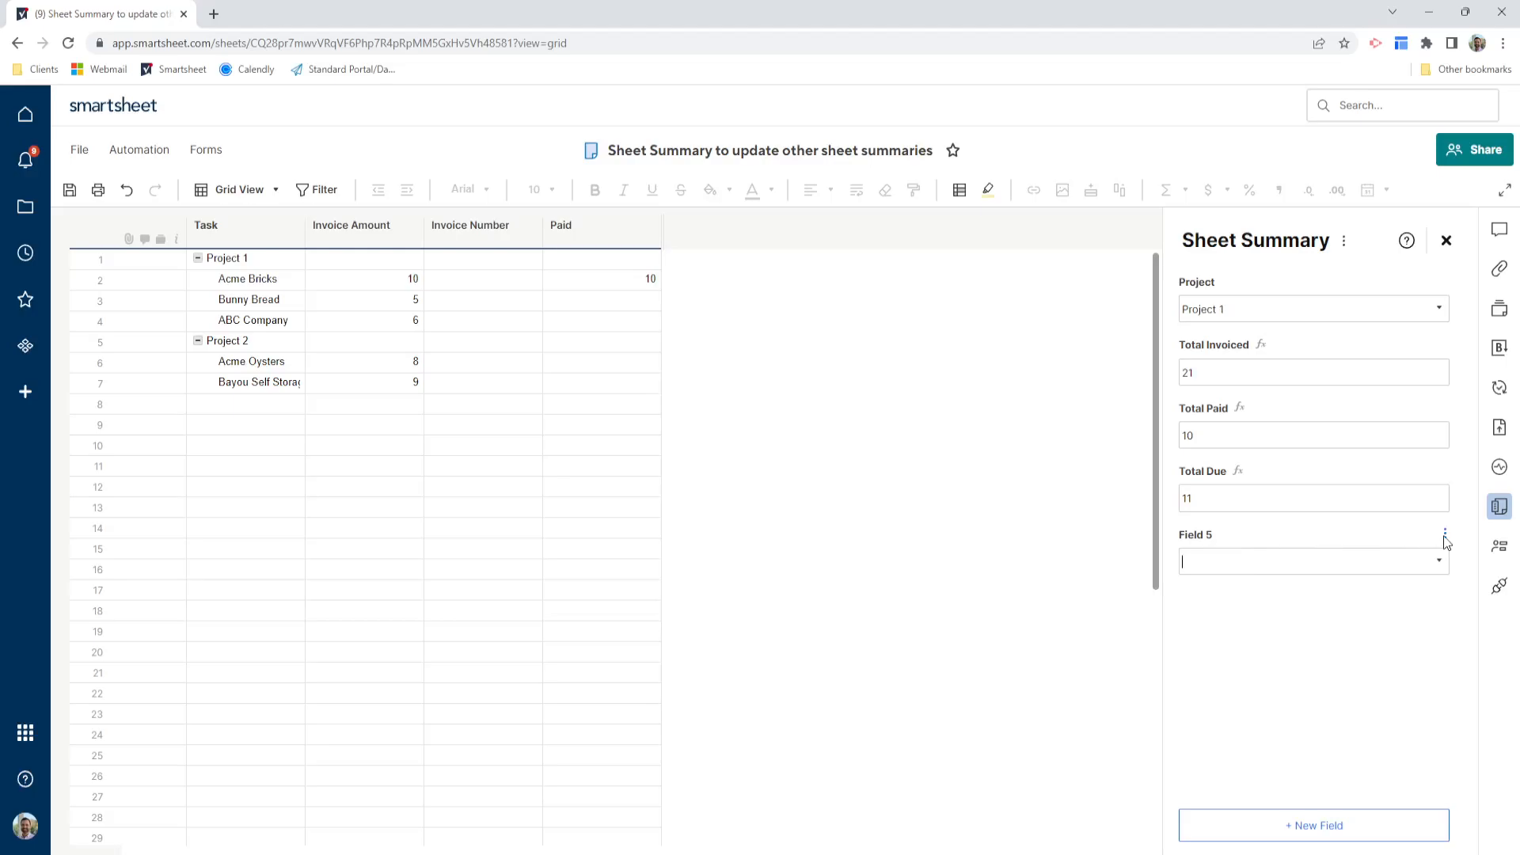
pyautogui.click(1444, 534)
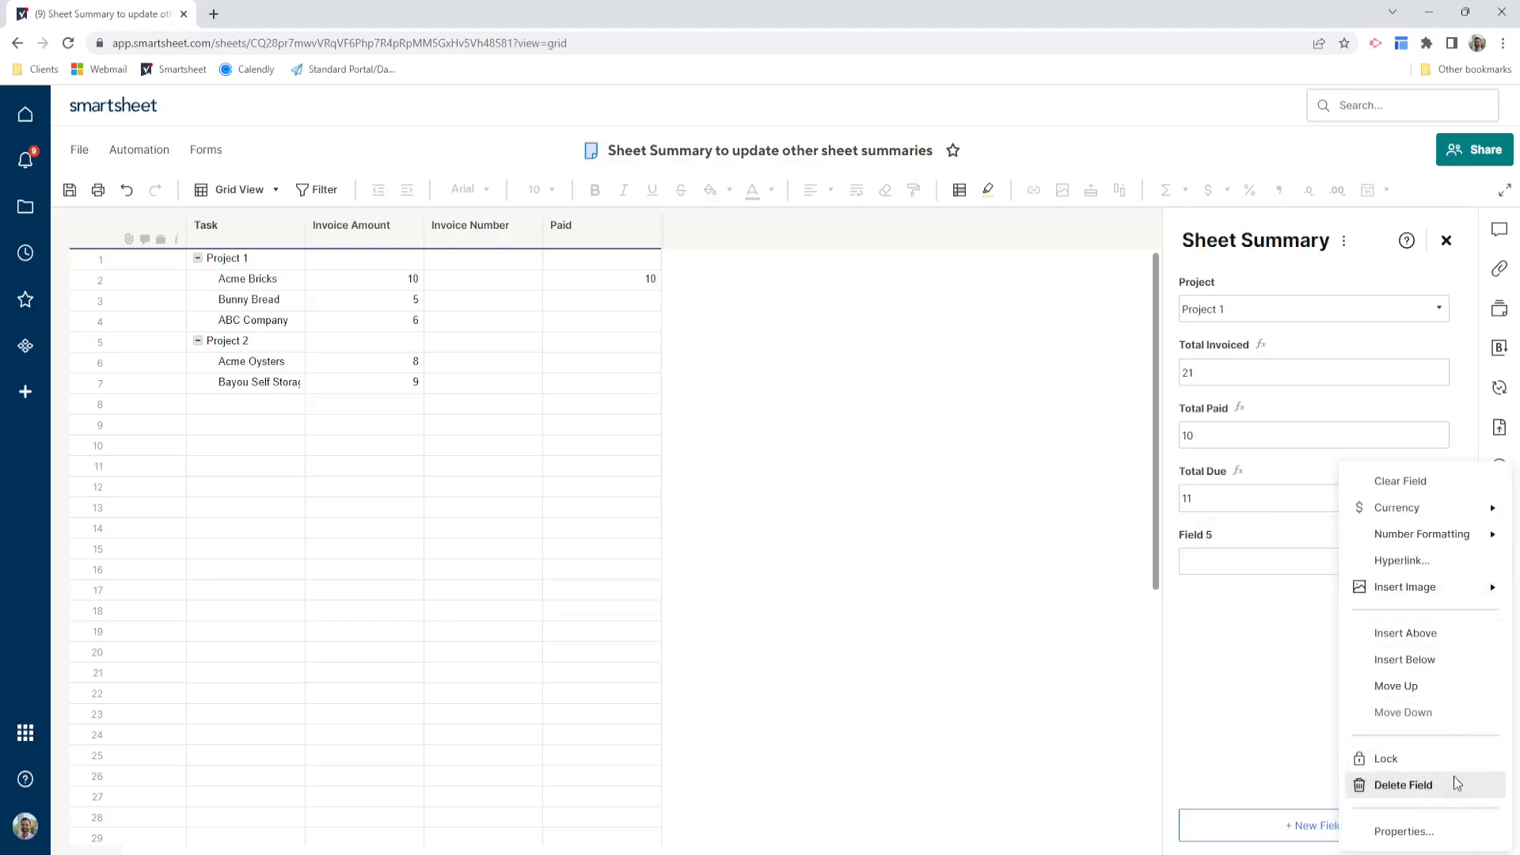
pyautogui.click(1401, 784)
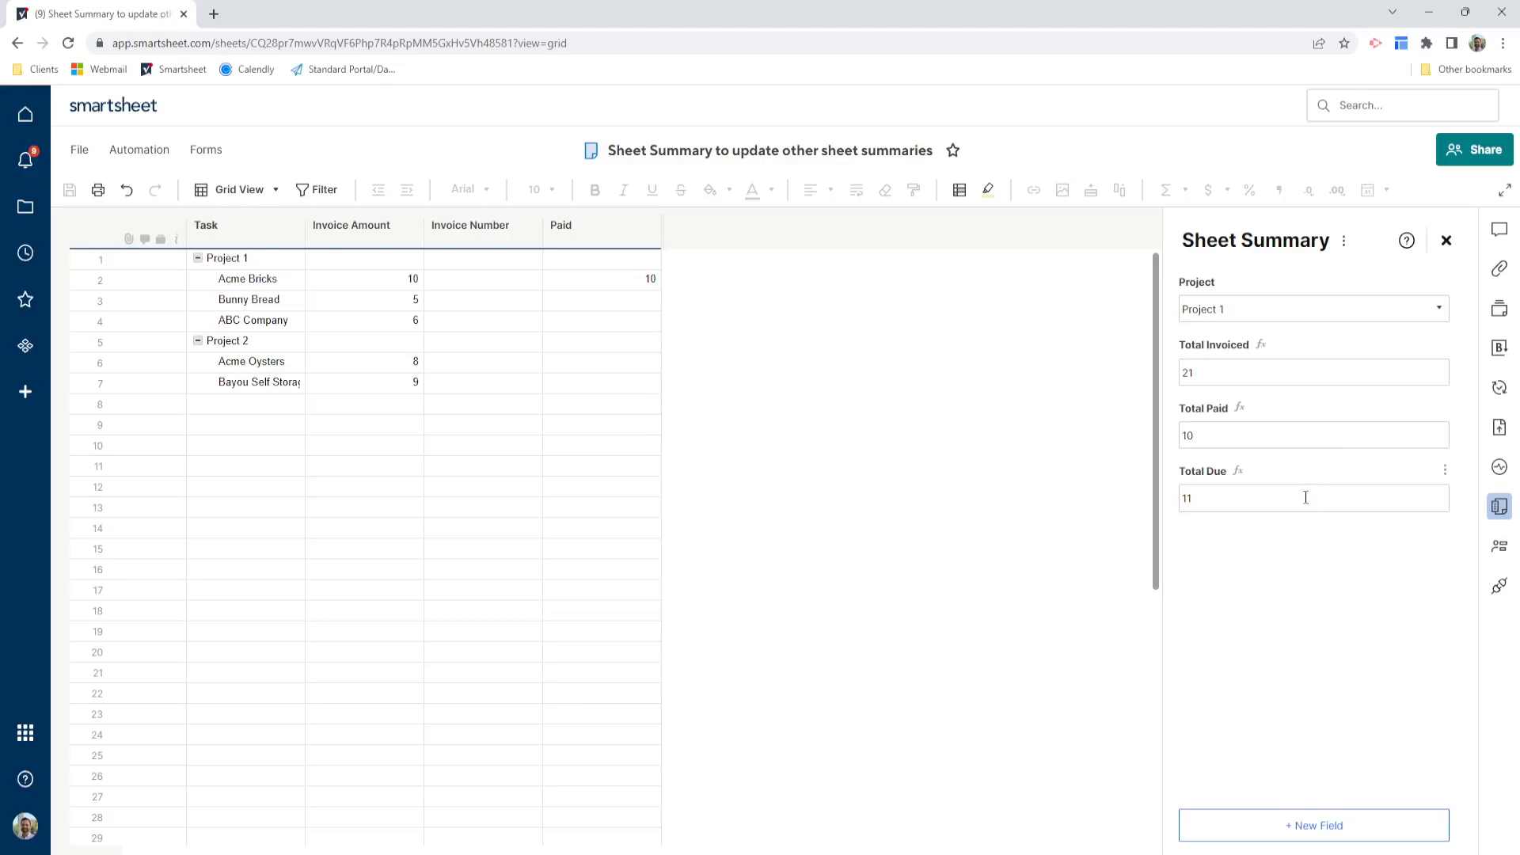
pyautogui.moveTo(1250, 407)
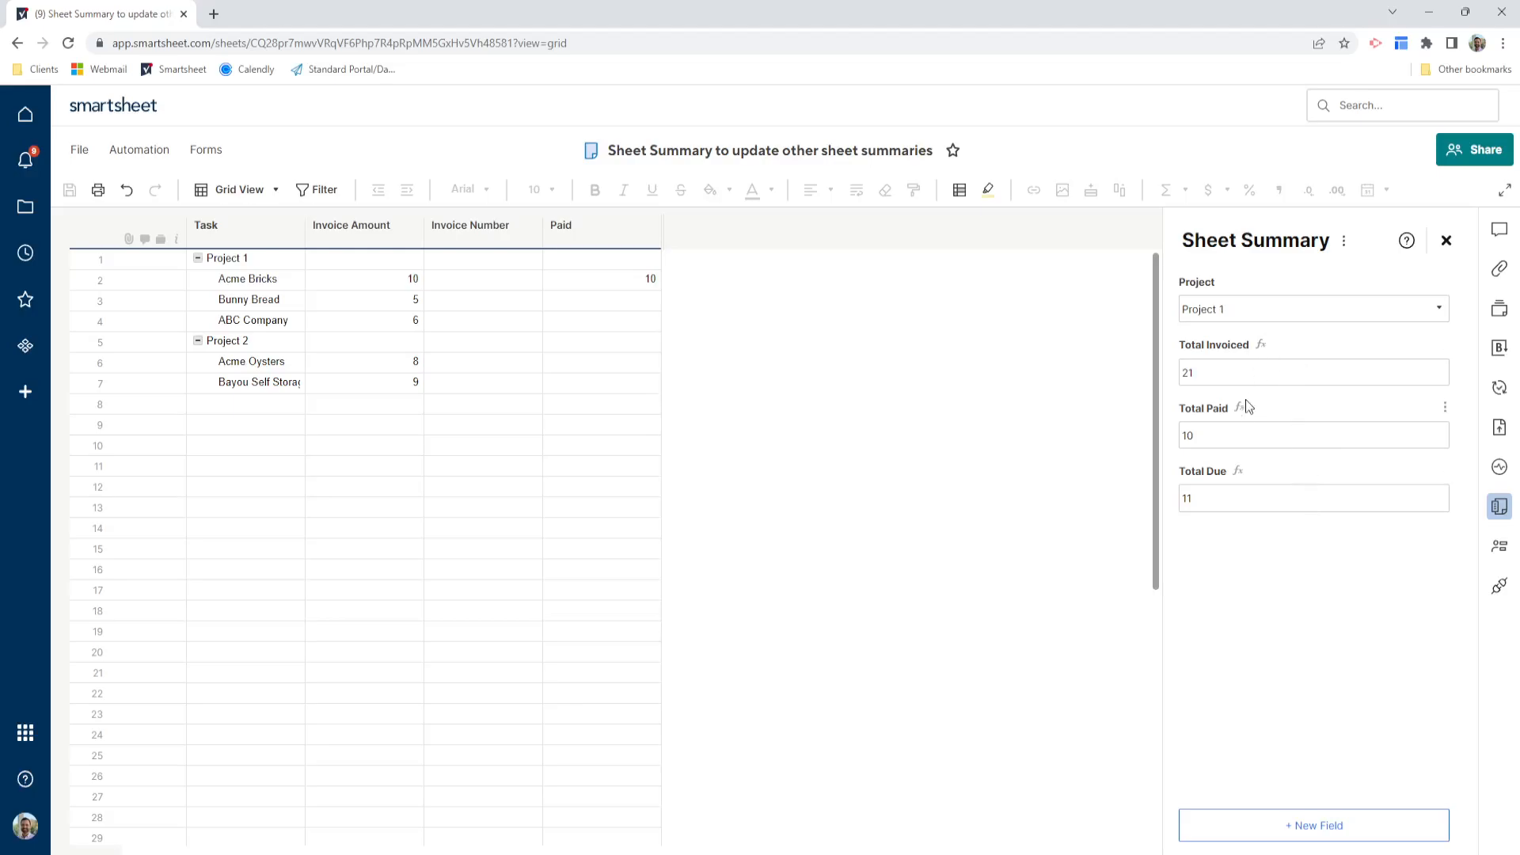
pyautogui.moveTo(1250, 532)
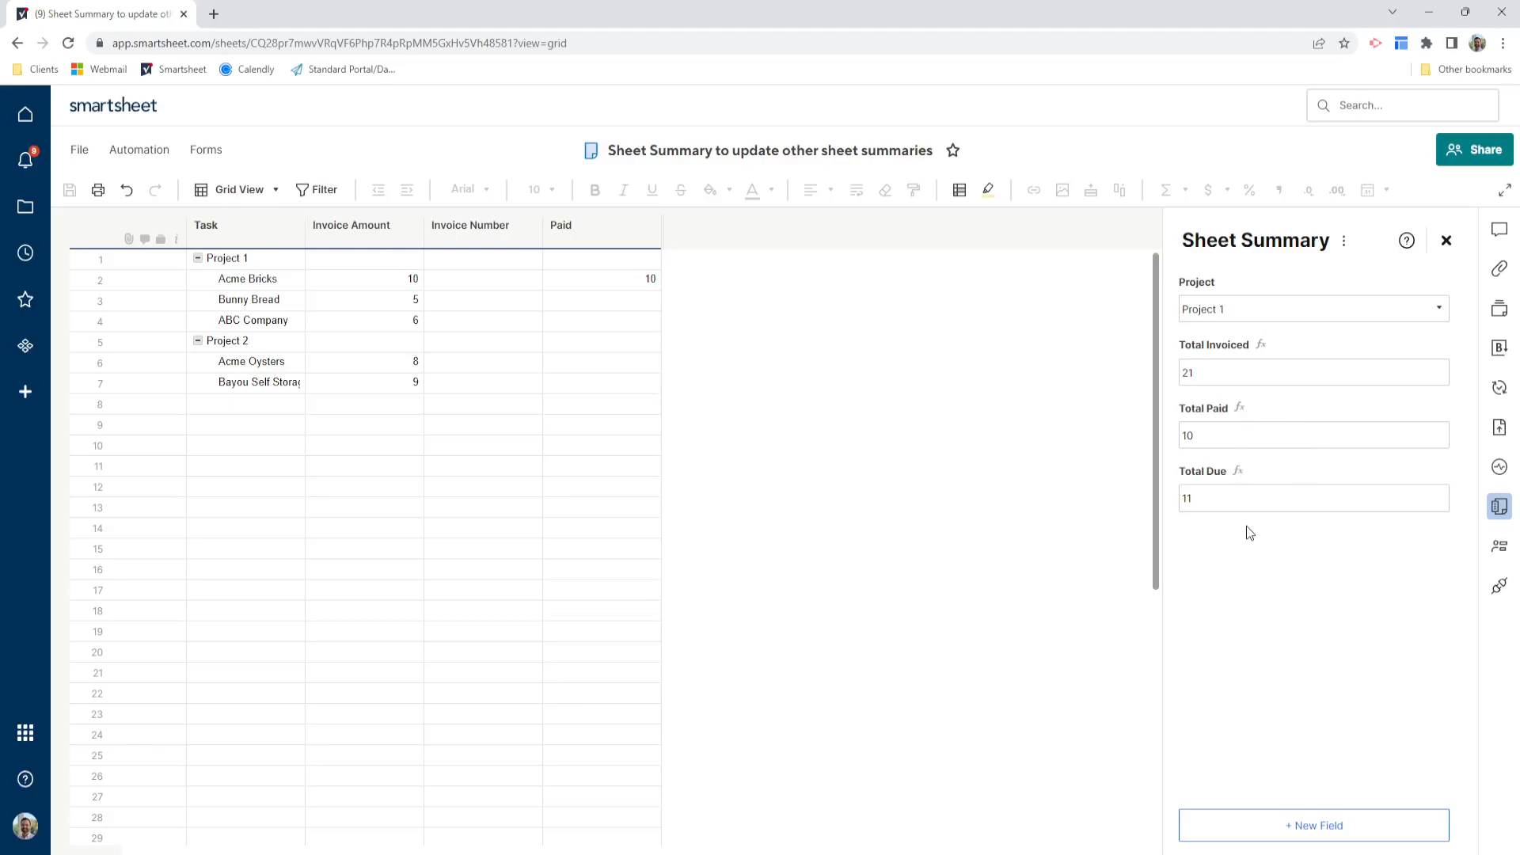
pyautogui.click(1315, 372)
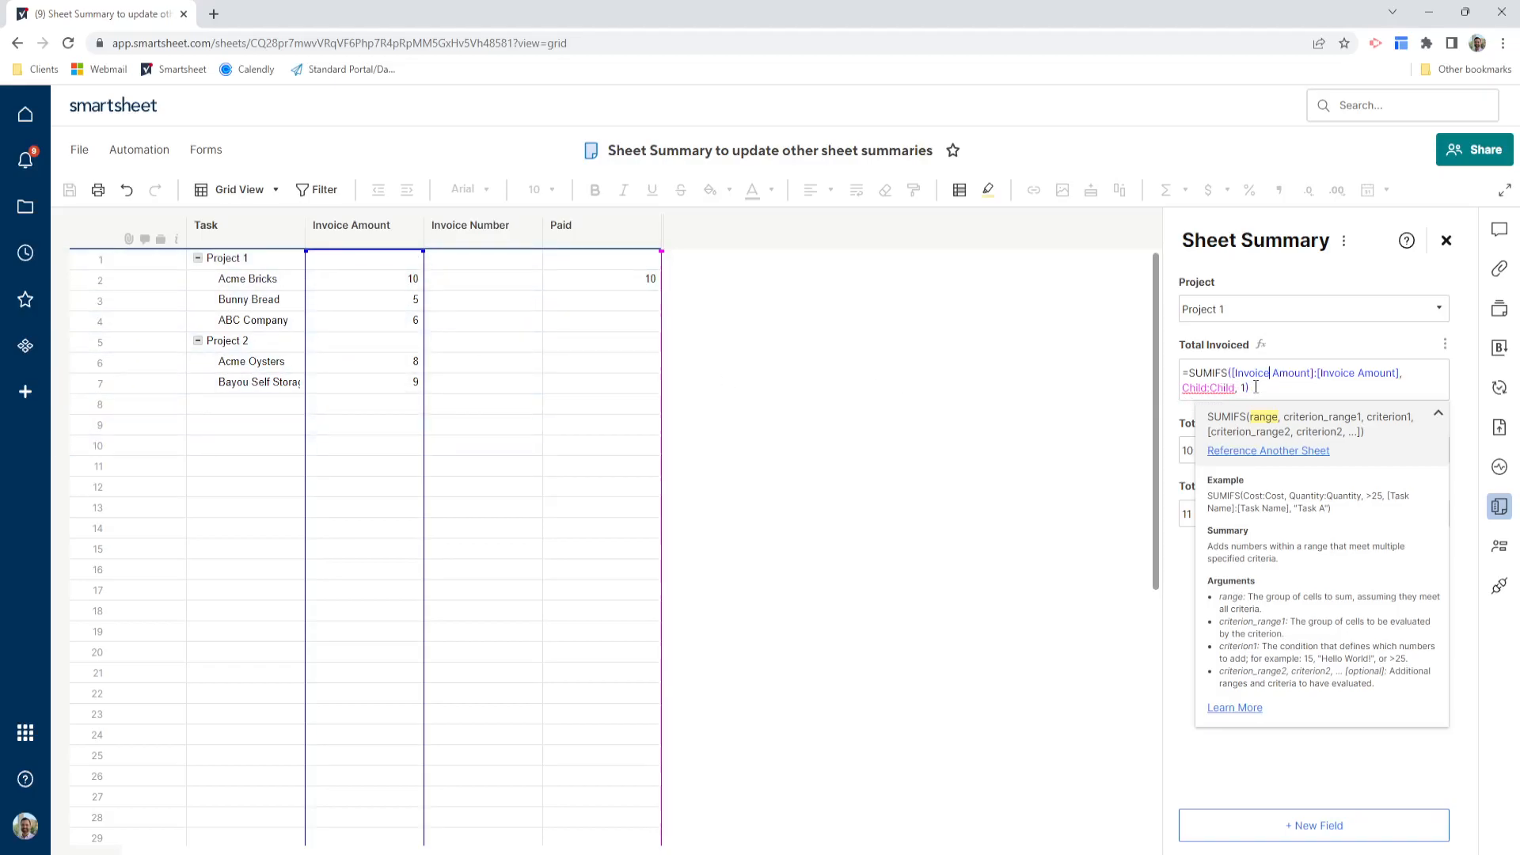
pyautogui.press('Return')
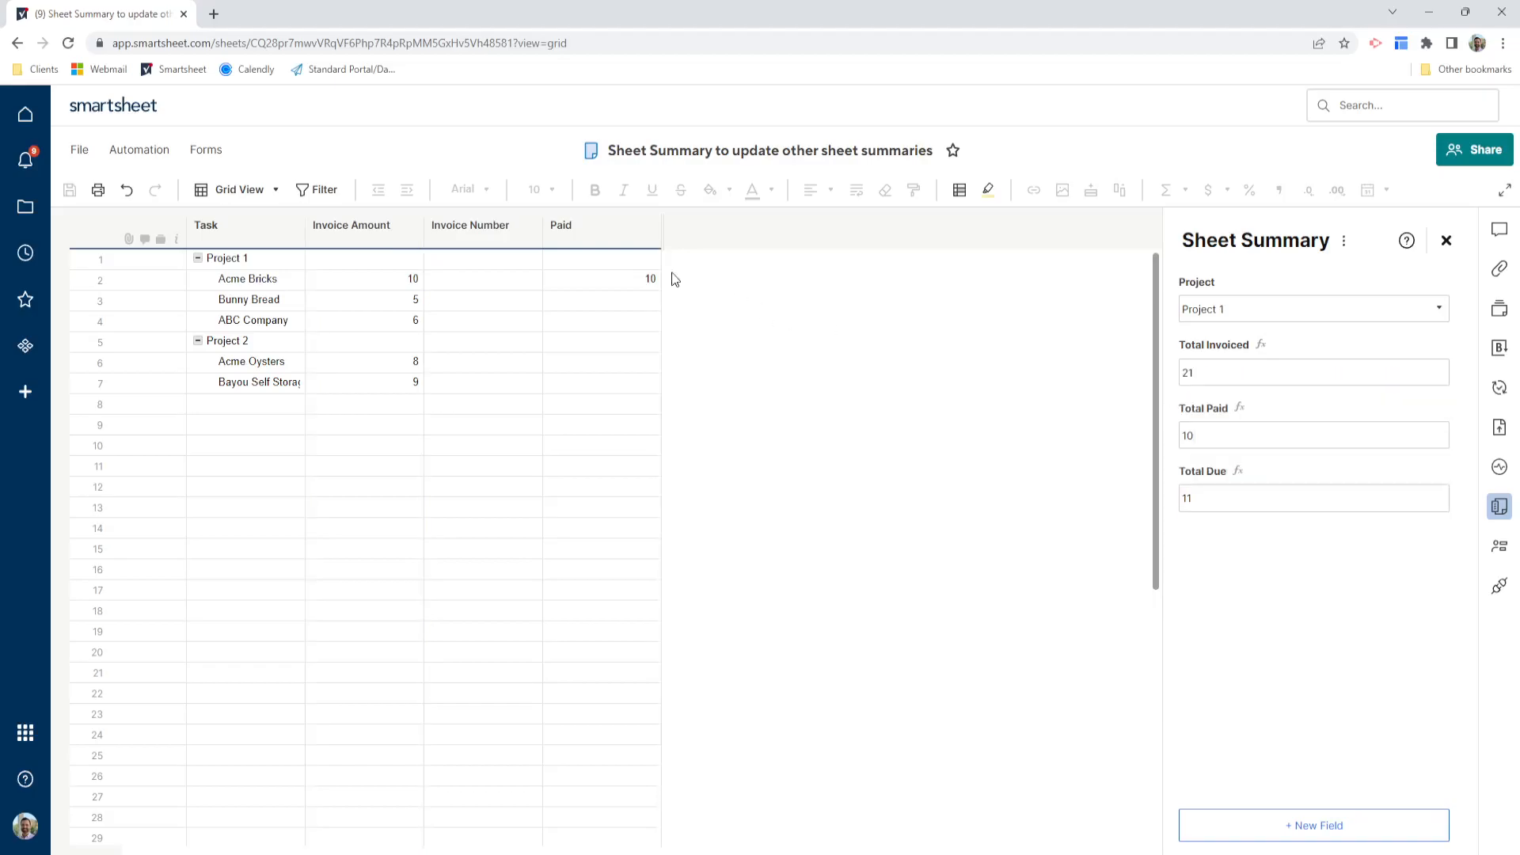
# Unhide all columns via the Paid column menu and set the Child column formula to return 1.
pyautogui.click(649, 226)
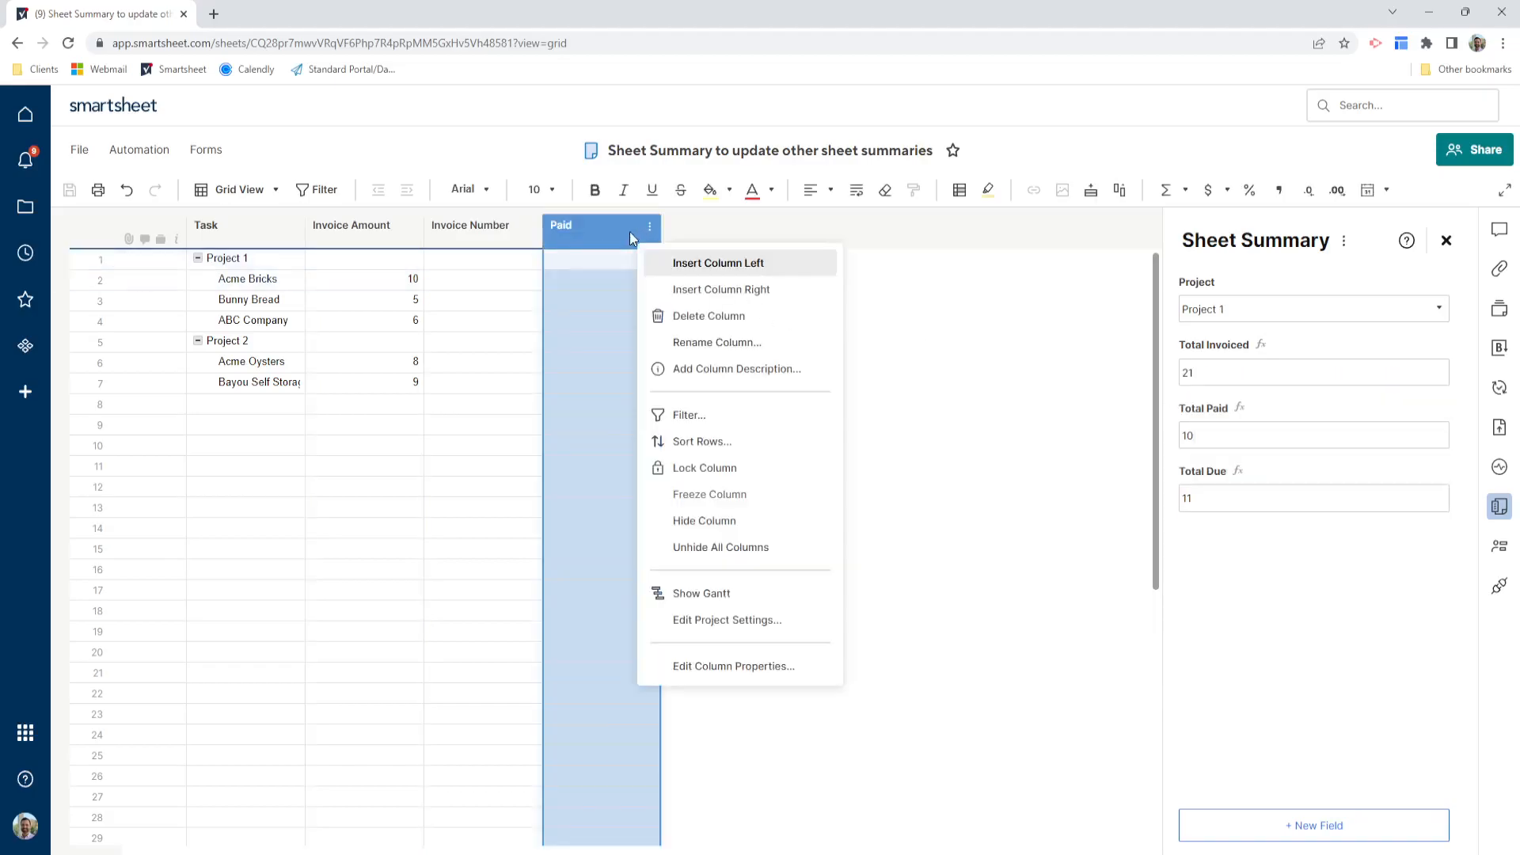
pyautogui.moveTo(721, 546)
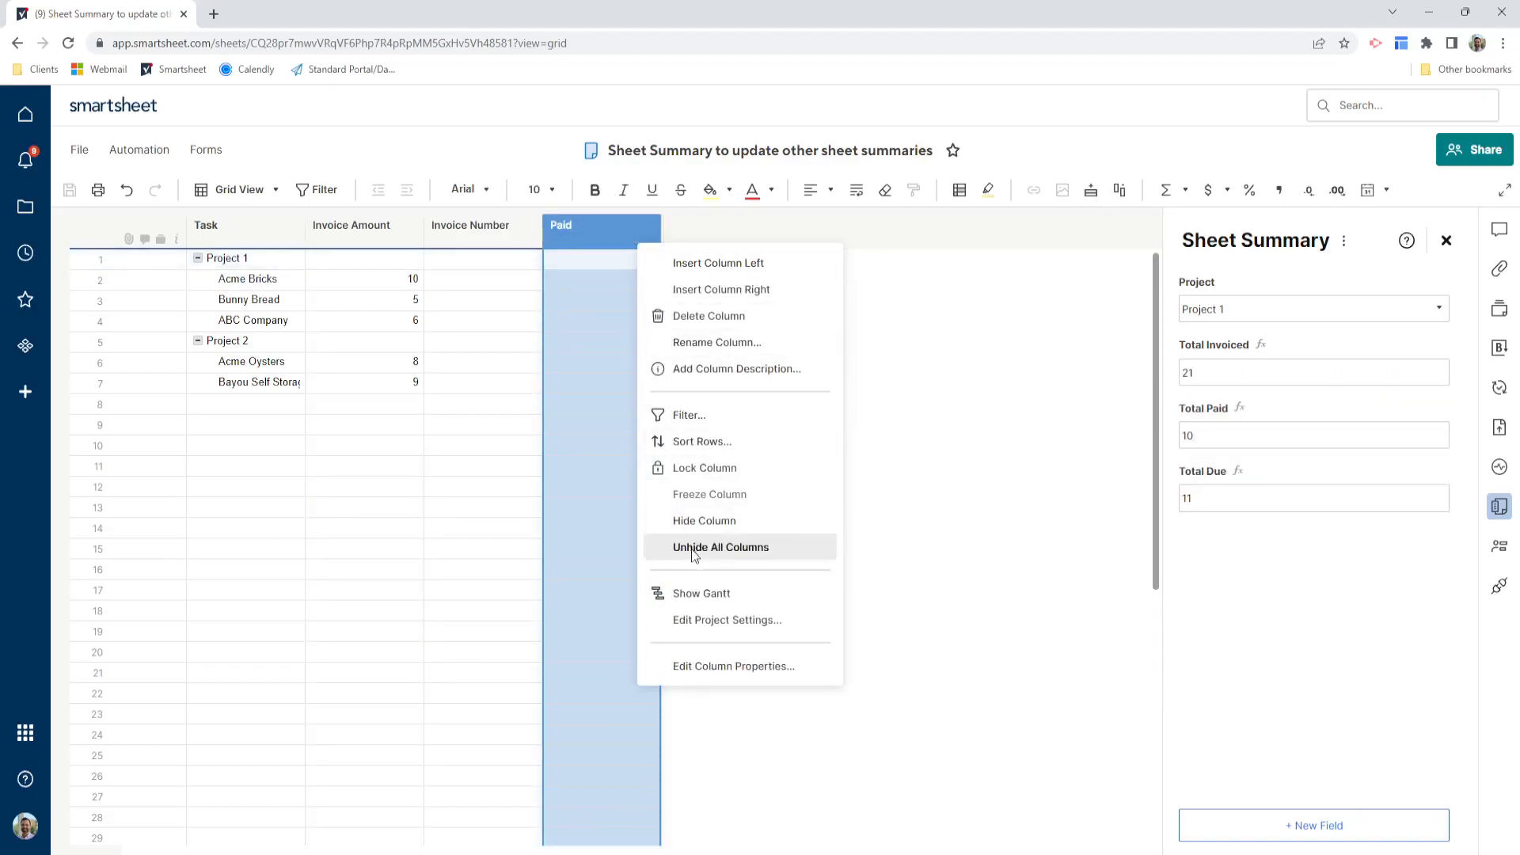
pyautogui.click(720, 547)
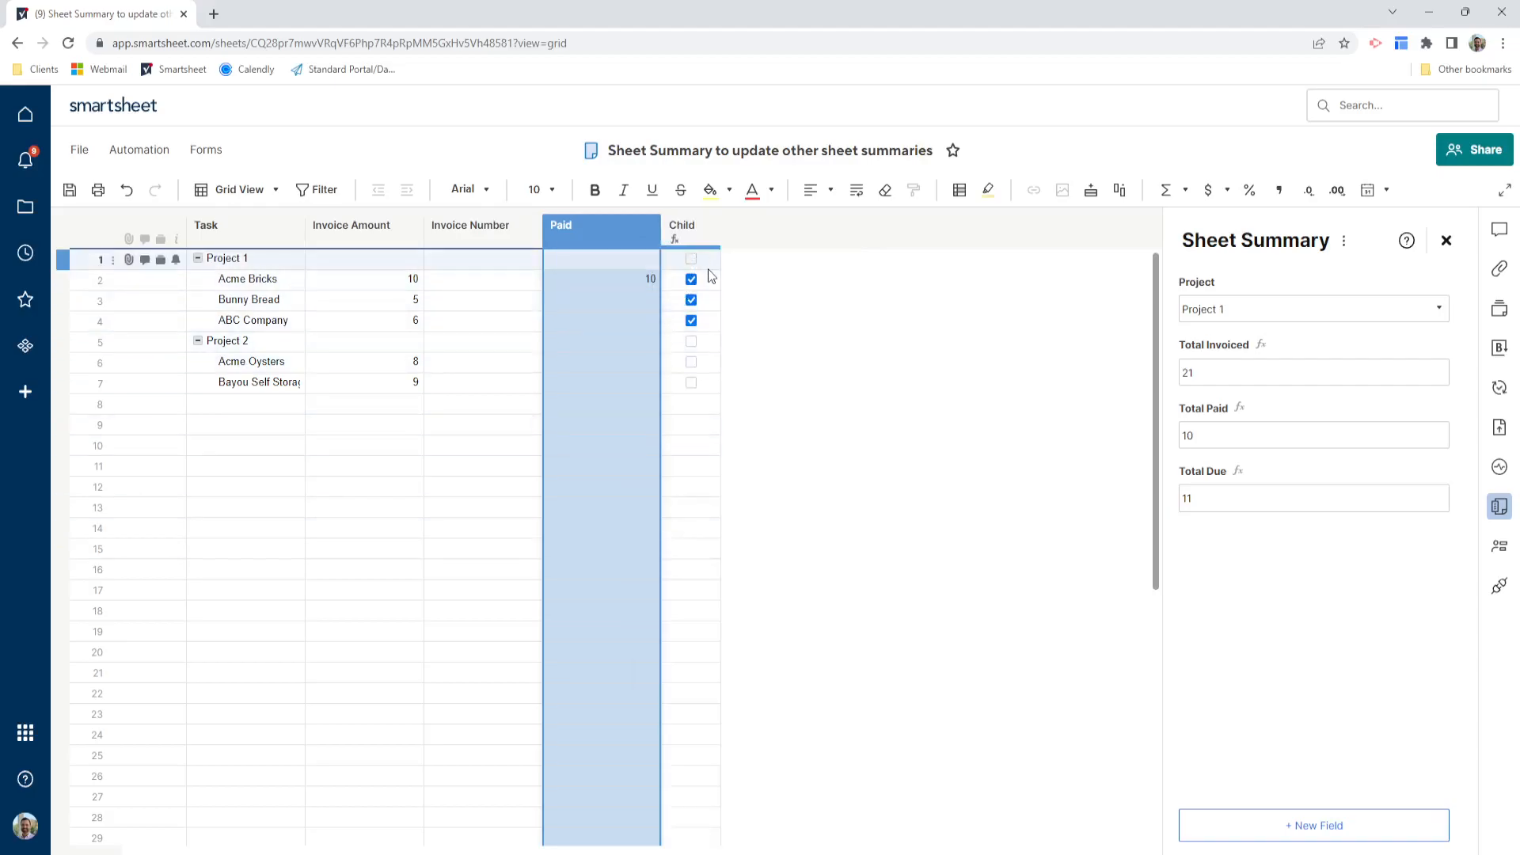
pyautogui.click(690, 278)
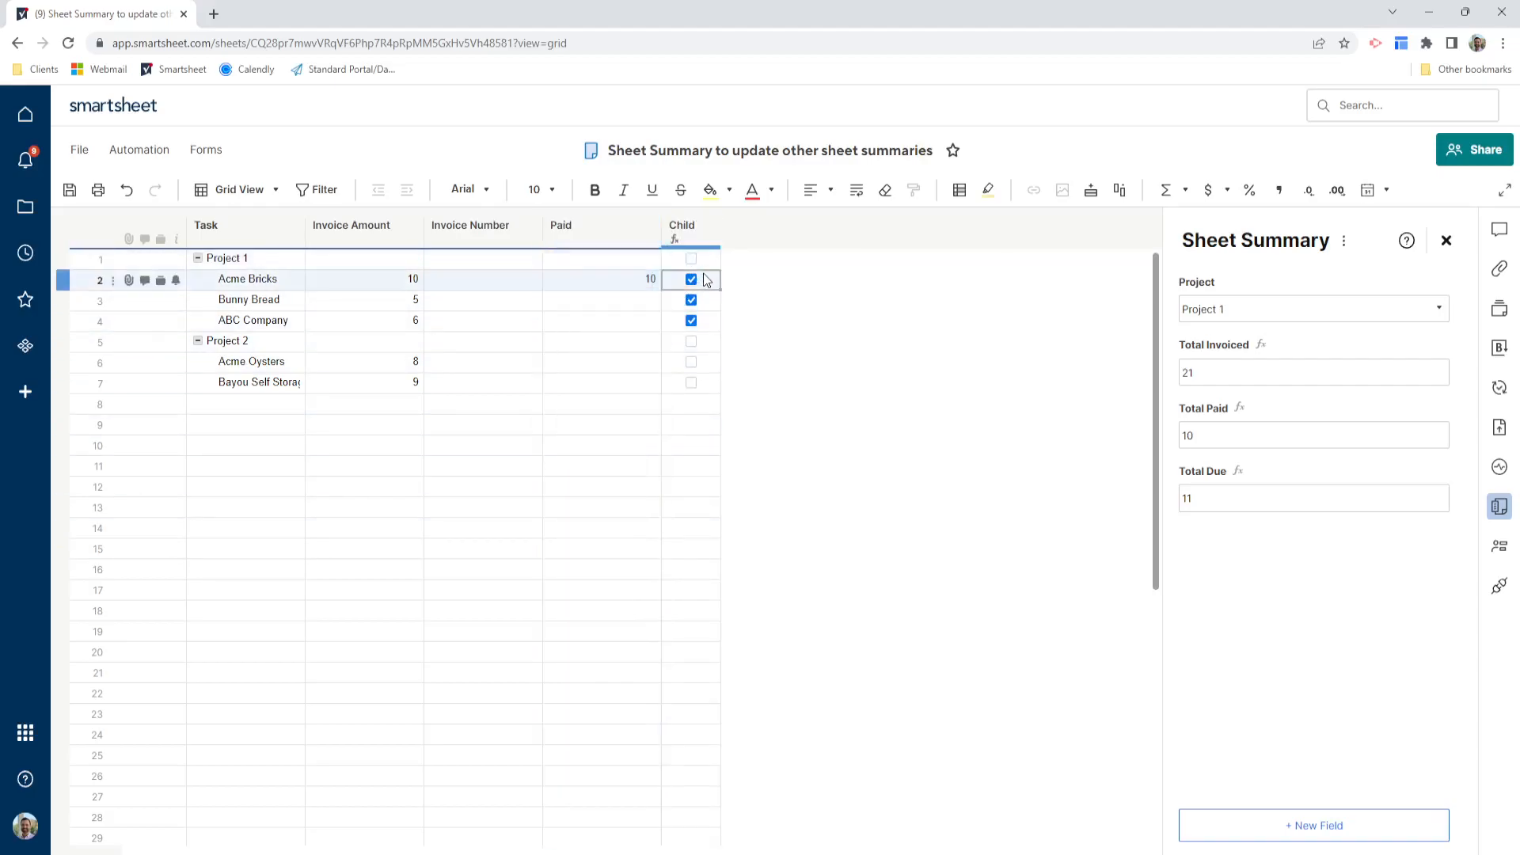
pyautogui.rightClick(690, 279)
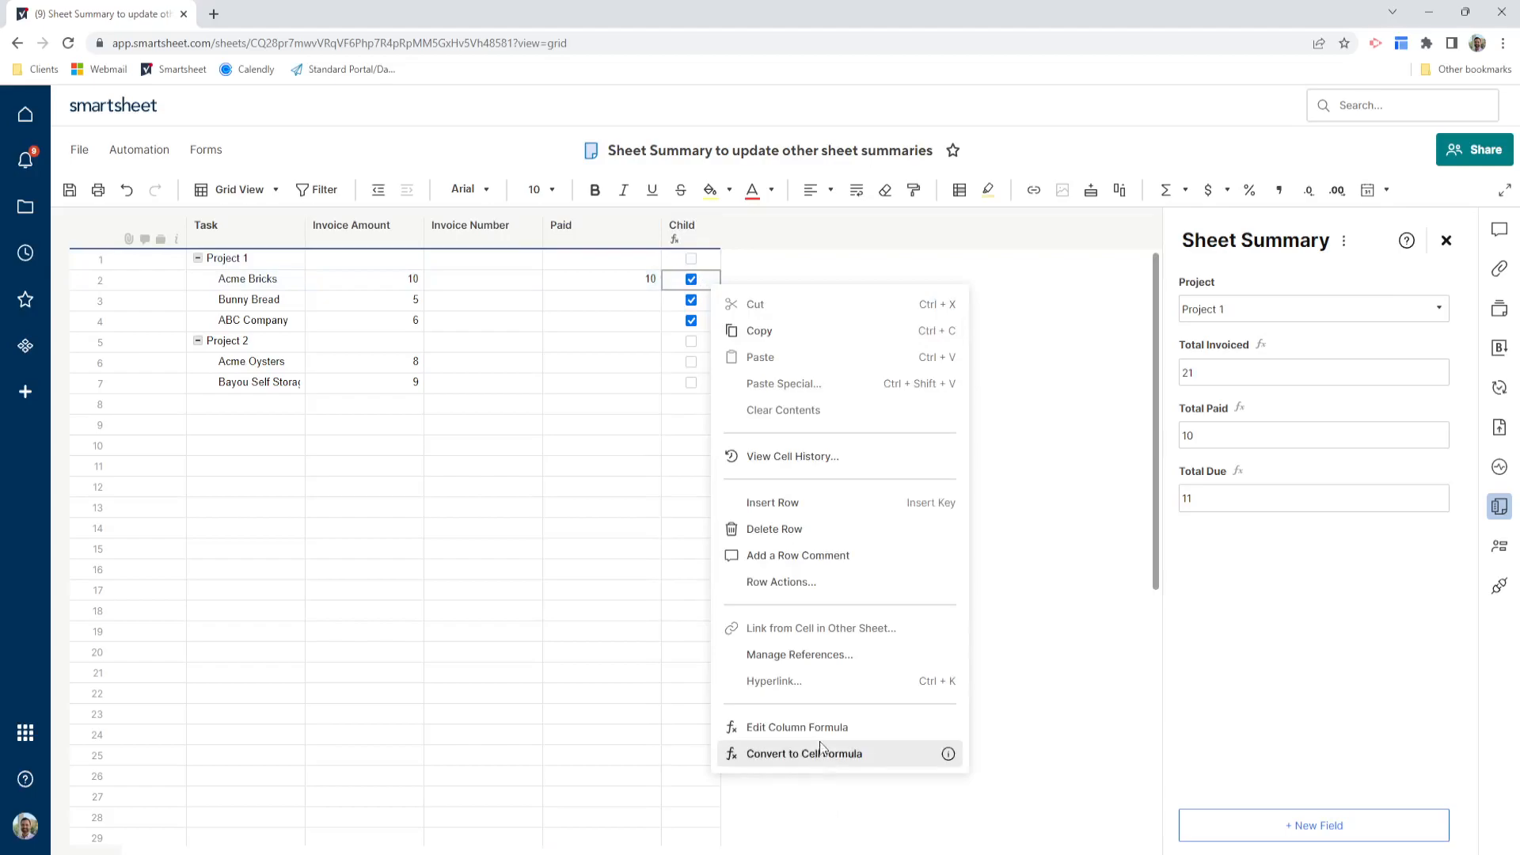
pyautogui.click(804, 754)
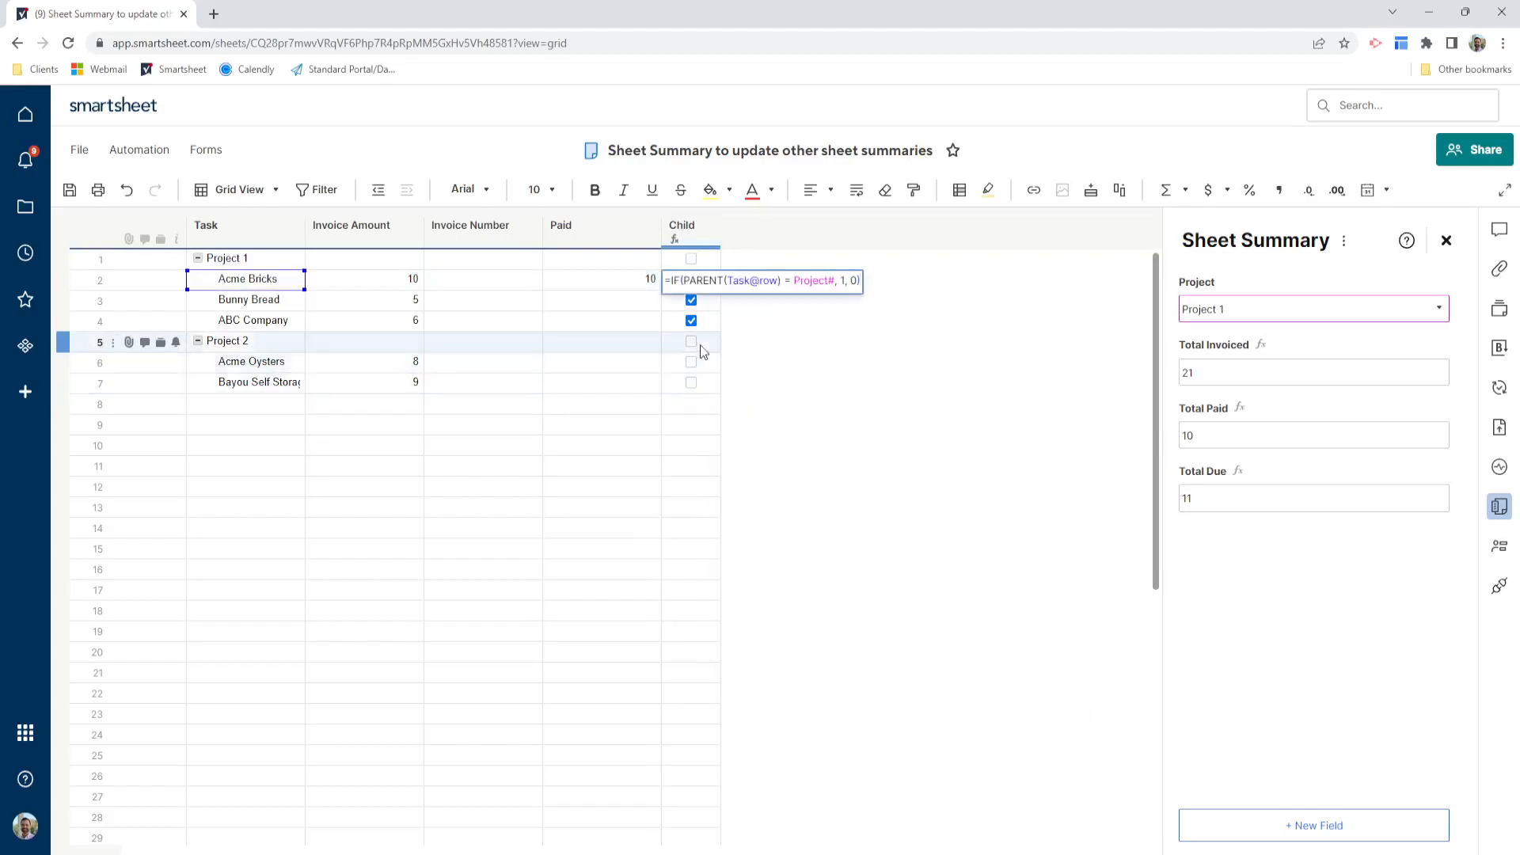
pyautogui.click(692, 299)
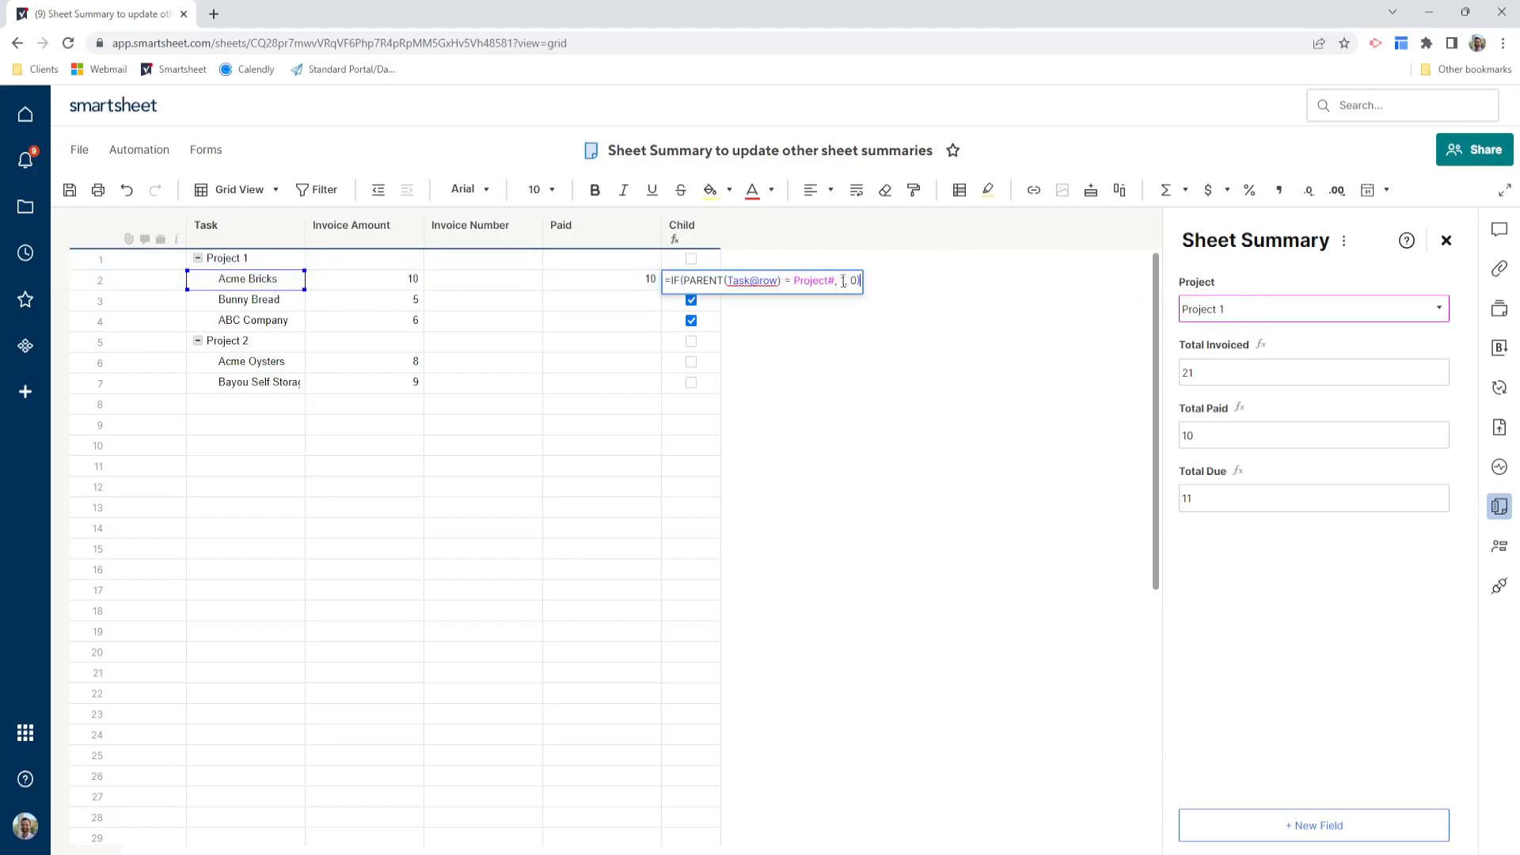
pyautogui.write('1')
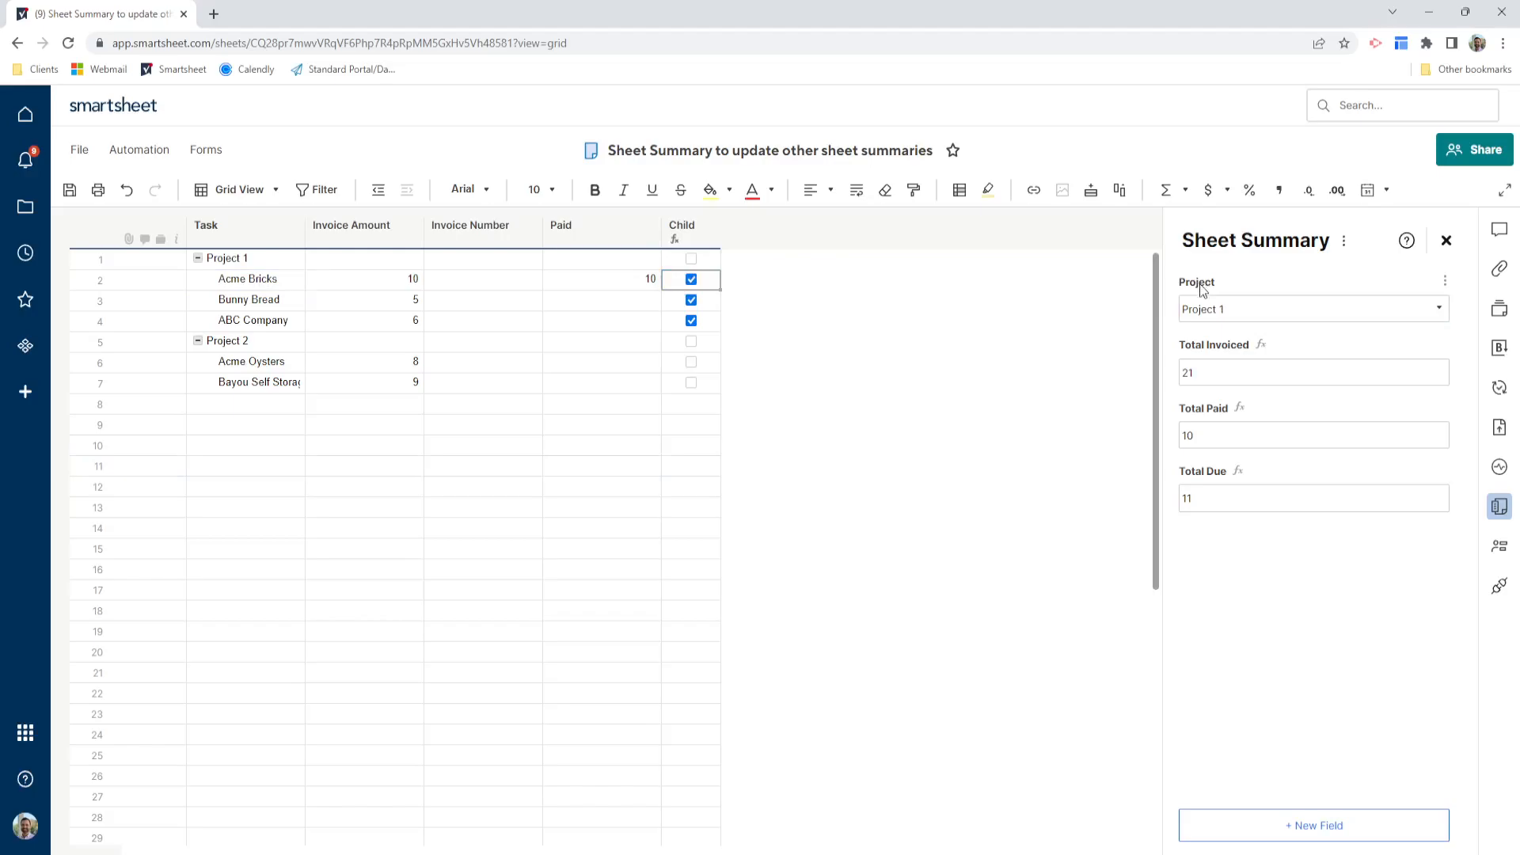
# Set the summary Project to Project 2 and verify the Bayou Self Storage and Acme Oysters rows are flagged.
pyautogui.click(629, 320)
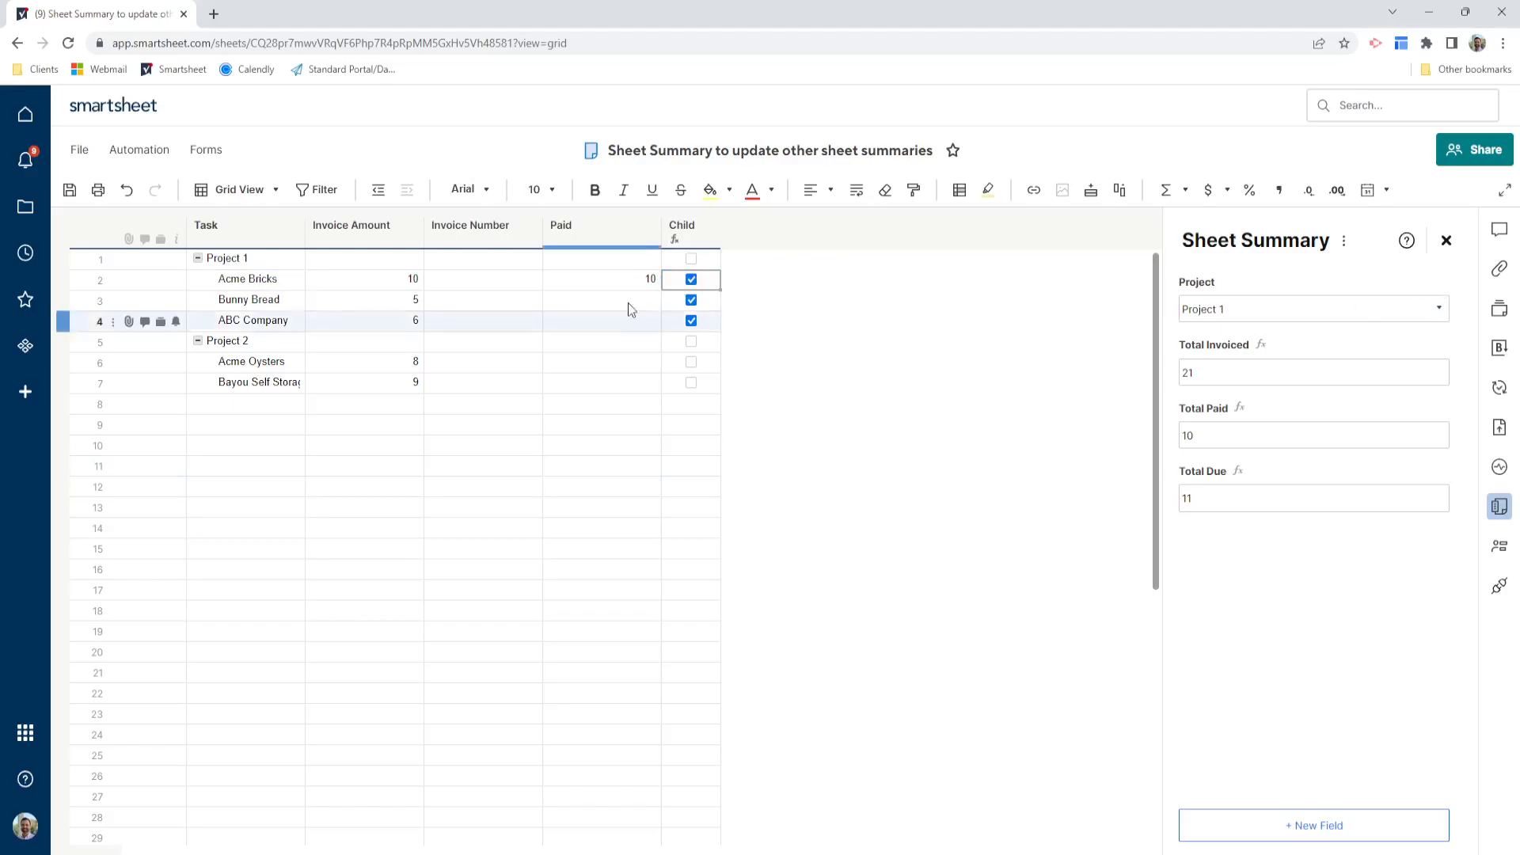
pyautogui.click(266, 340)
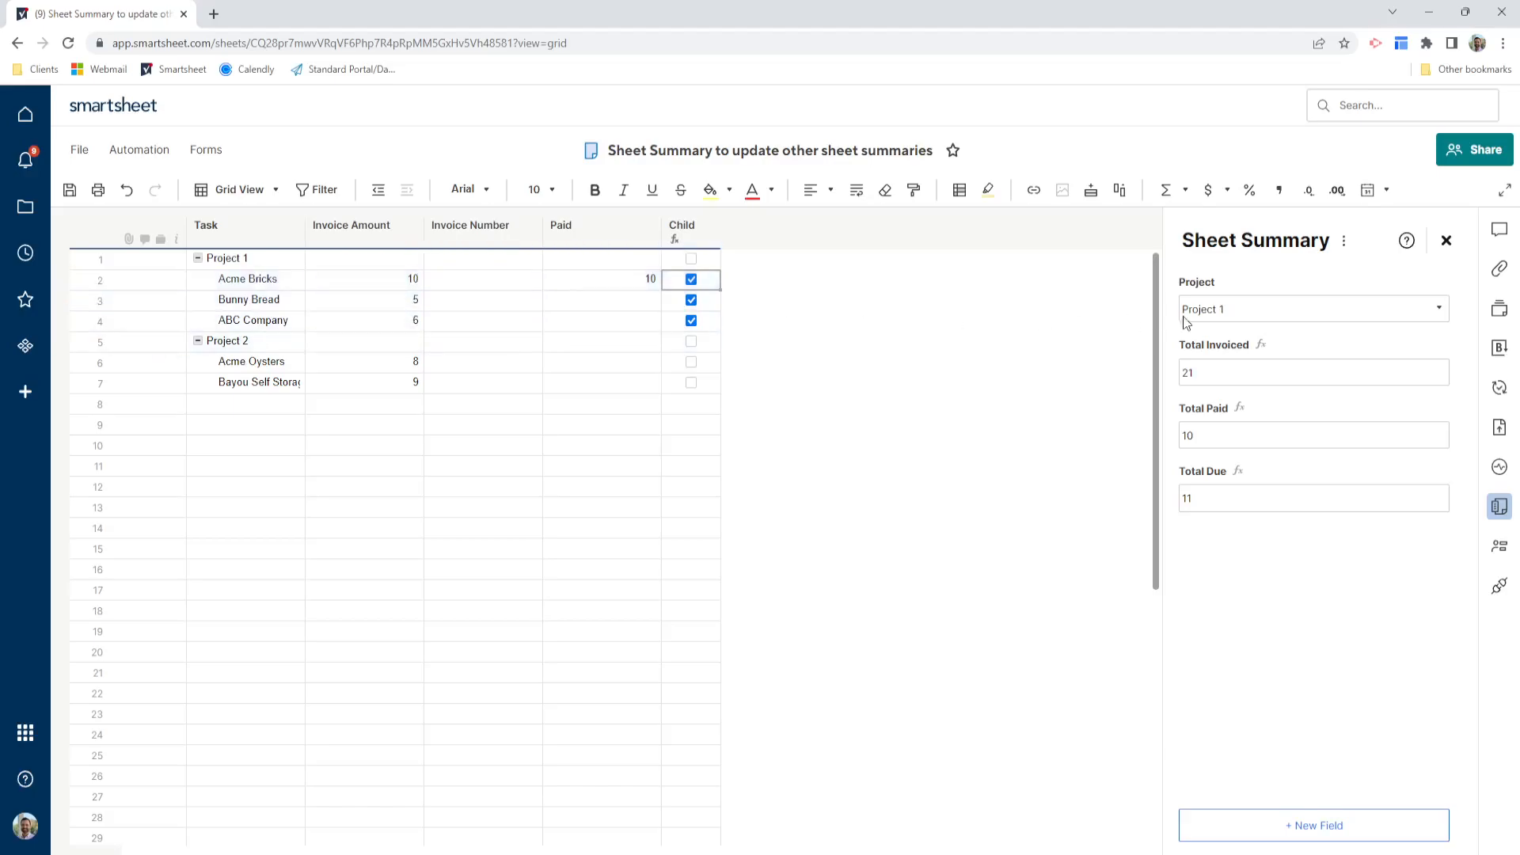
pyautogui.click(1440, 308)
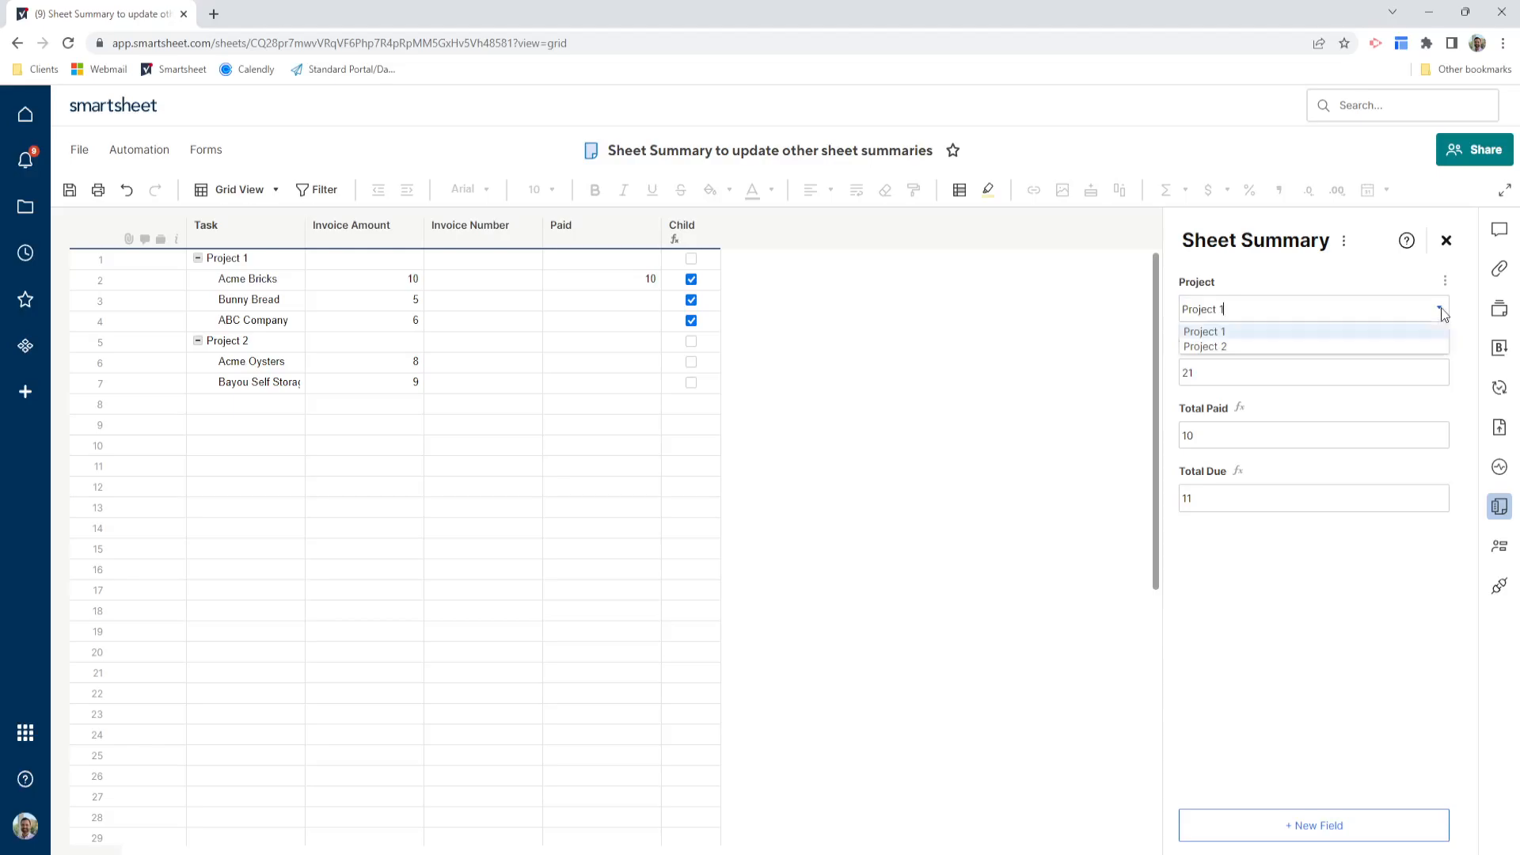
pyautogui.click(1205, 347)
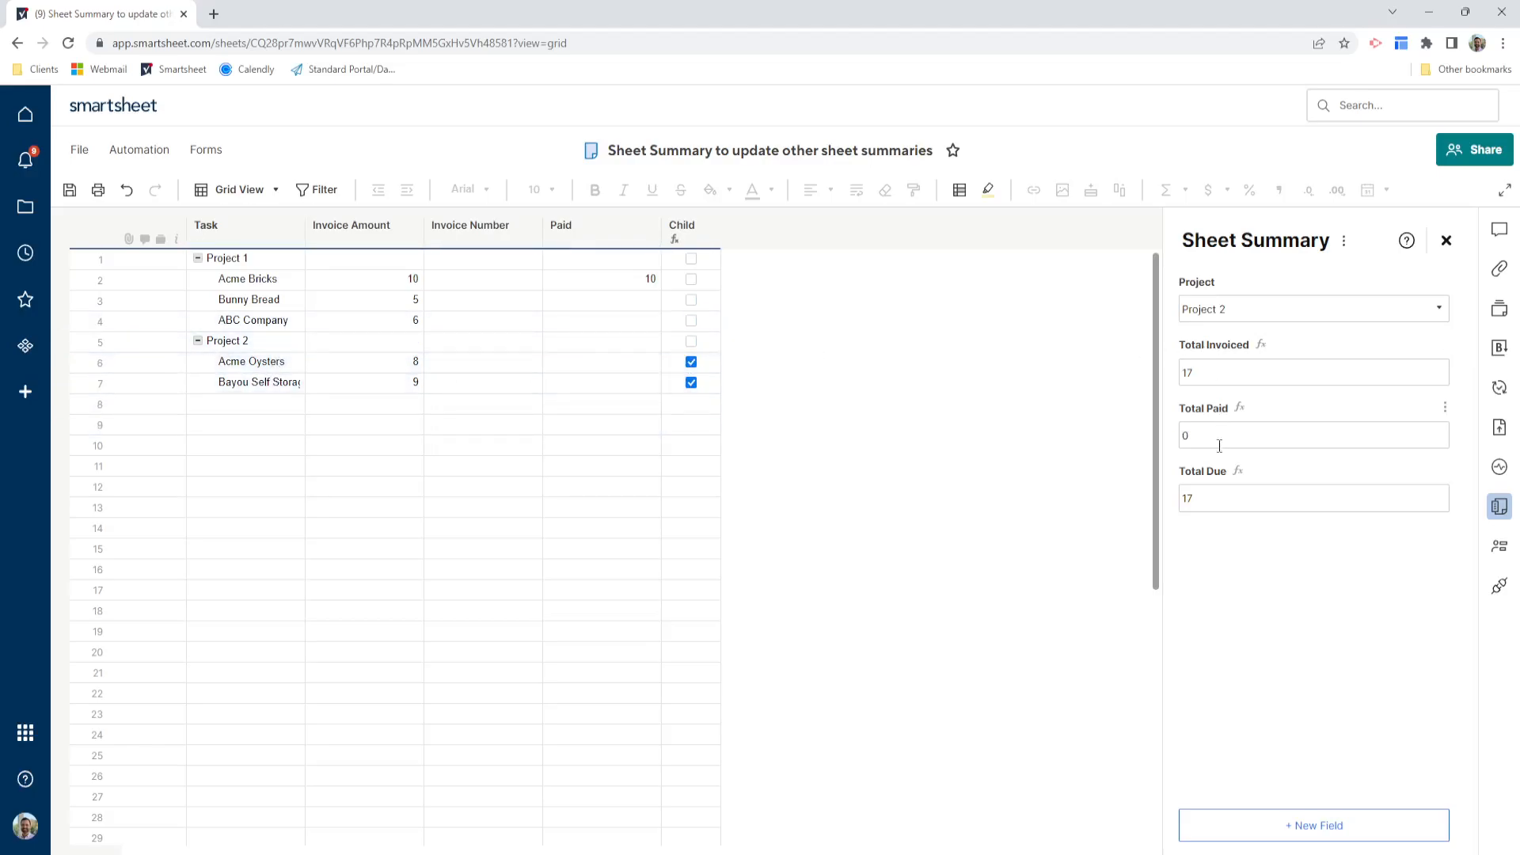
pyautogui.click(426, 382)
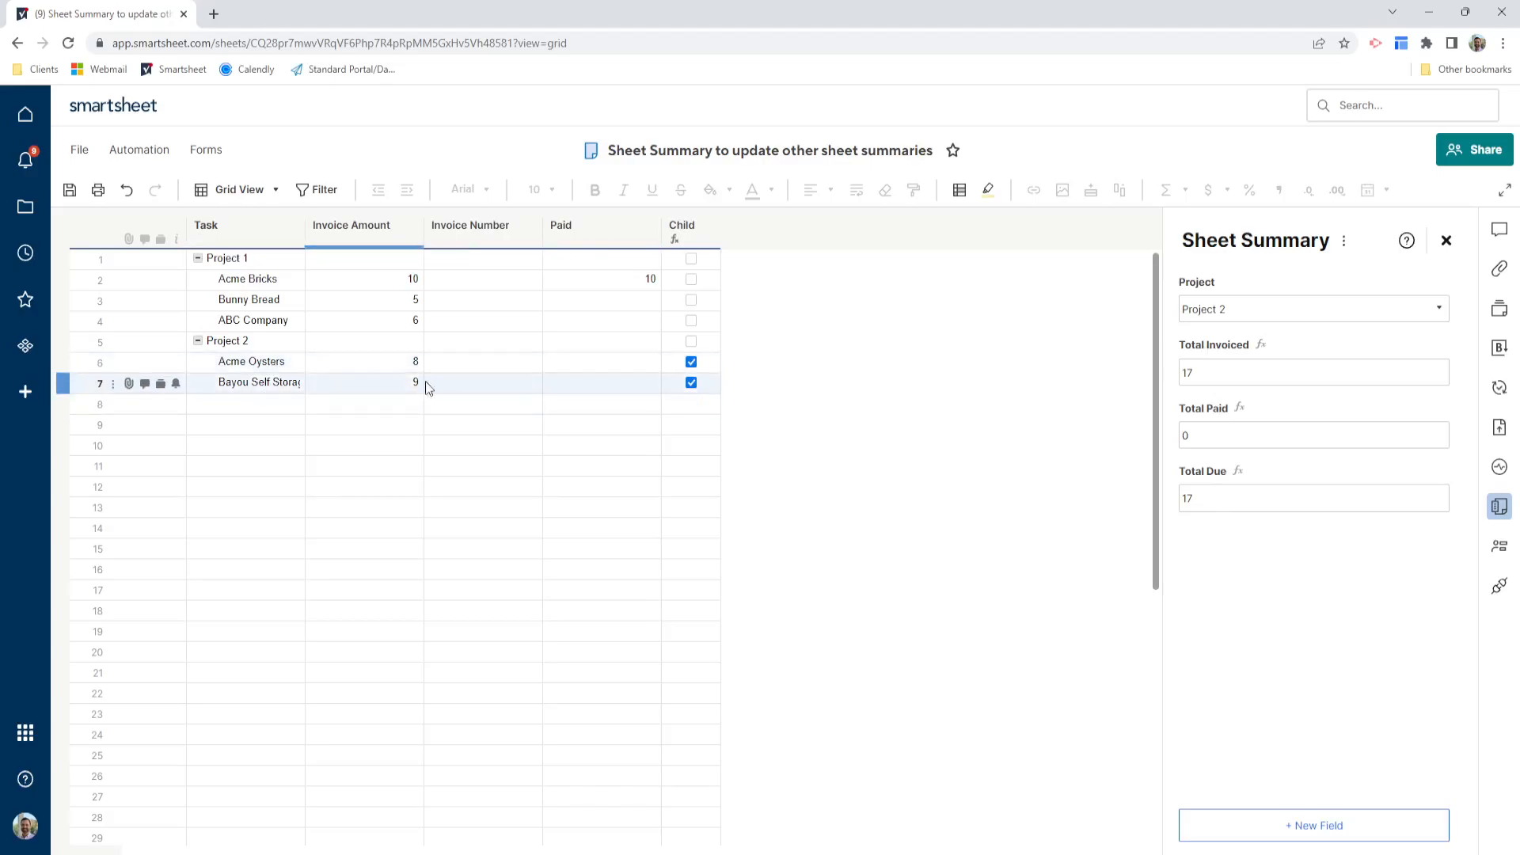
pyautogui.click(750, 392)
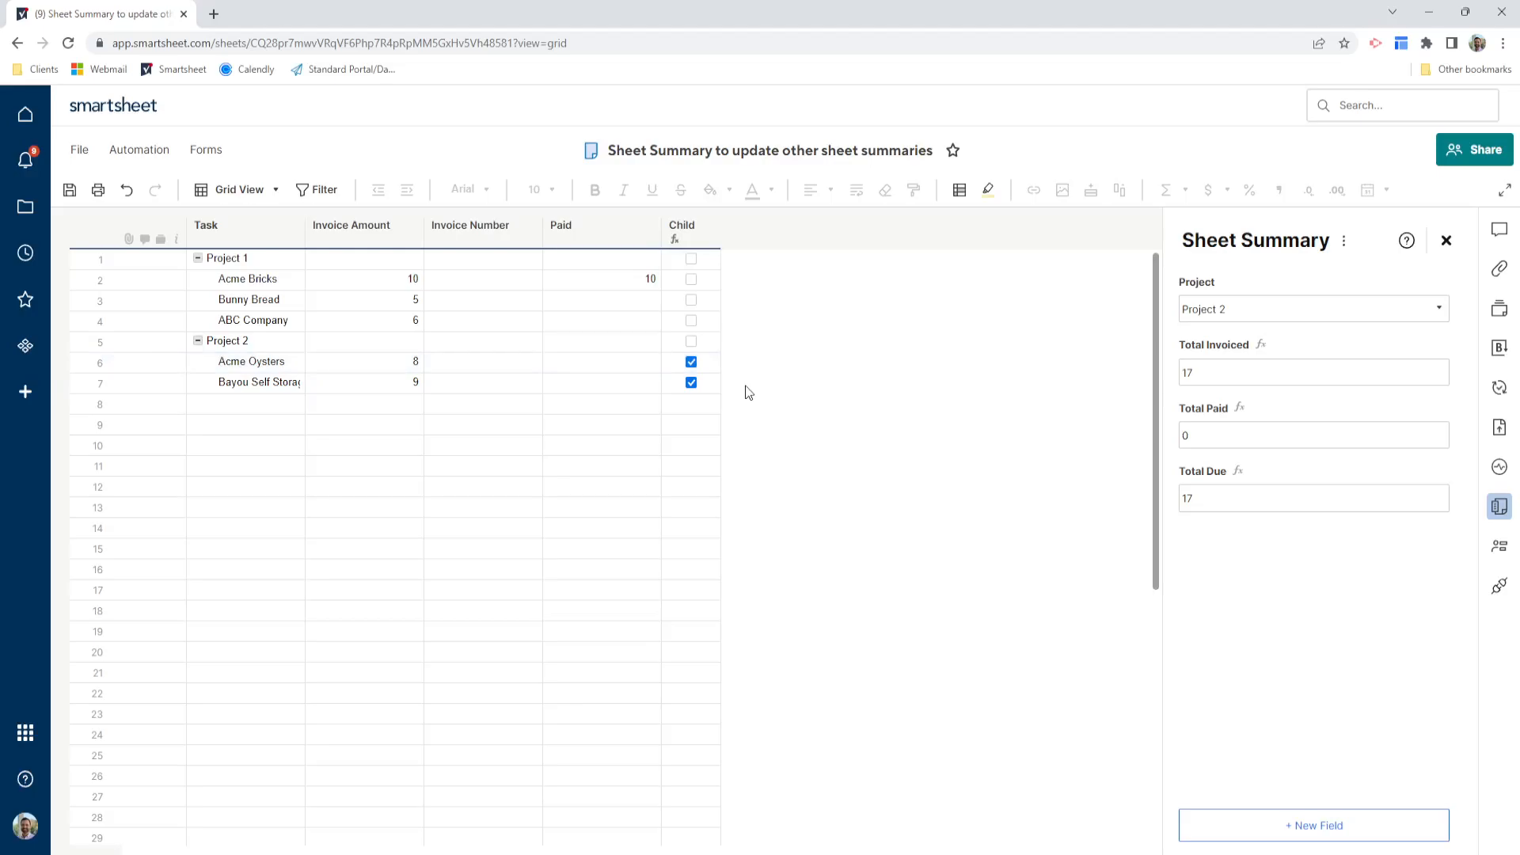
pyautogui.click(292, 361)
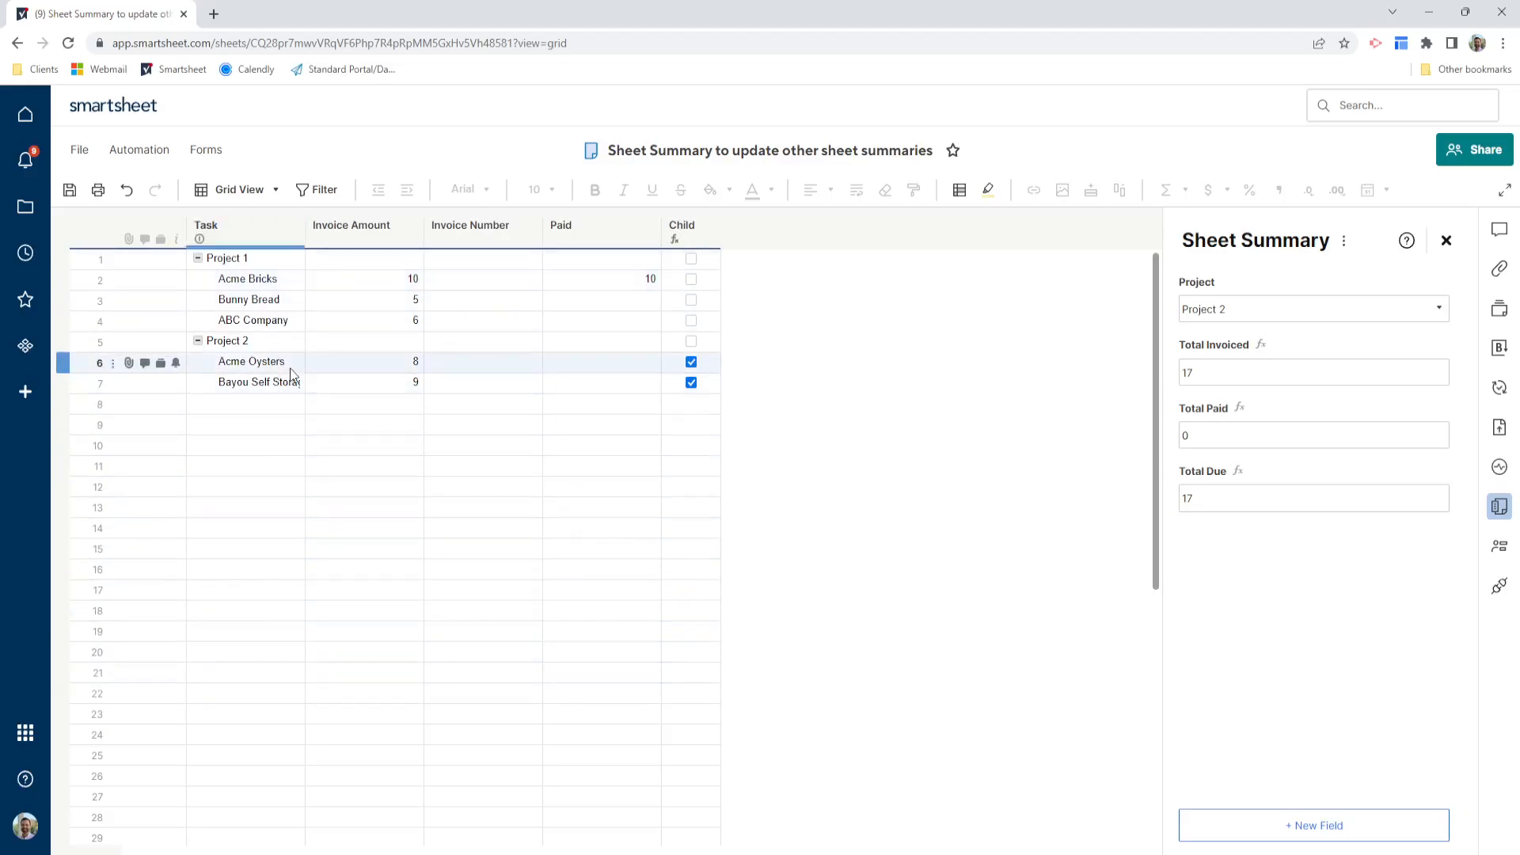